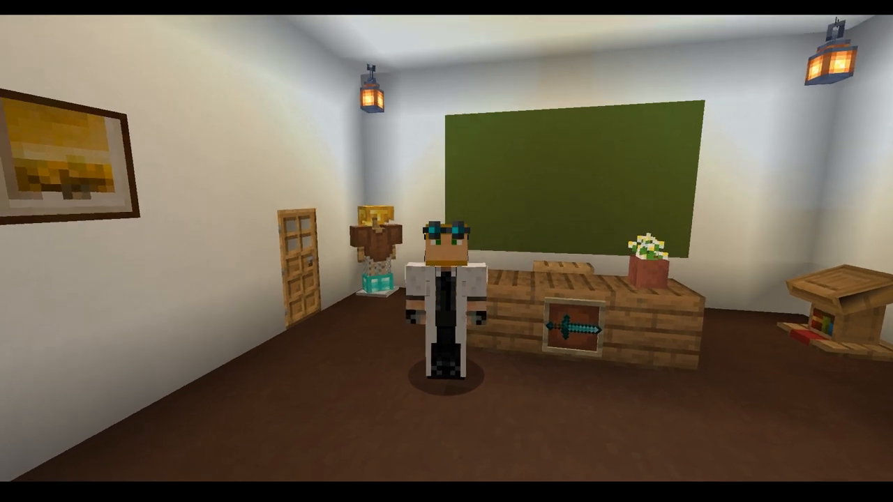
mouse_move(446, 251)
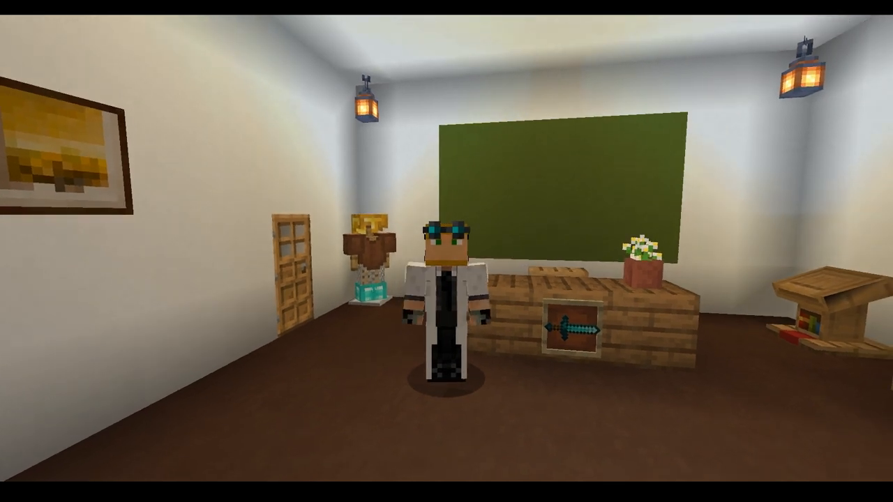
mouse_move(447, 251)
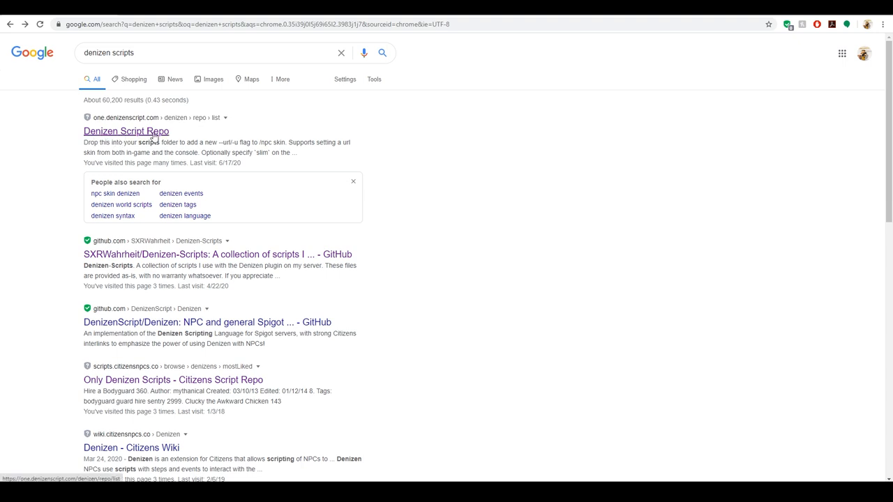
Browse the Denizen Script Repo listing of historical scripts from the search result
left_click(126, 132)
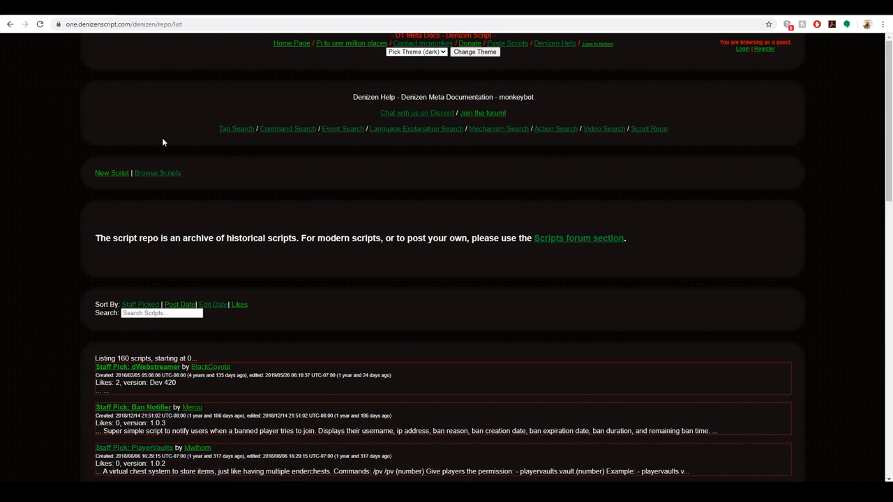
mouse_move(676, 161)
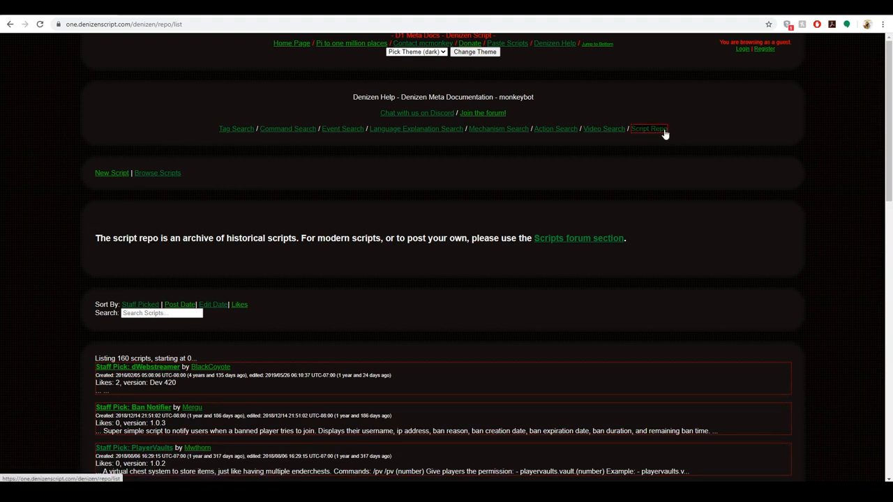
mouse_move(659, 132)
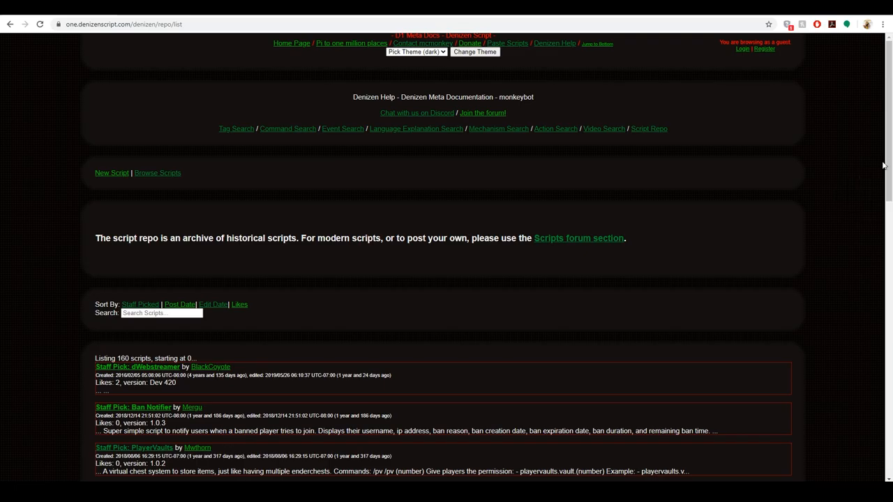
scroll("down", 3)
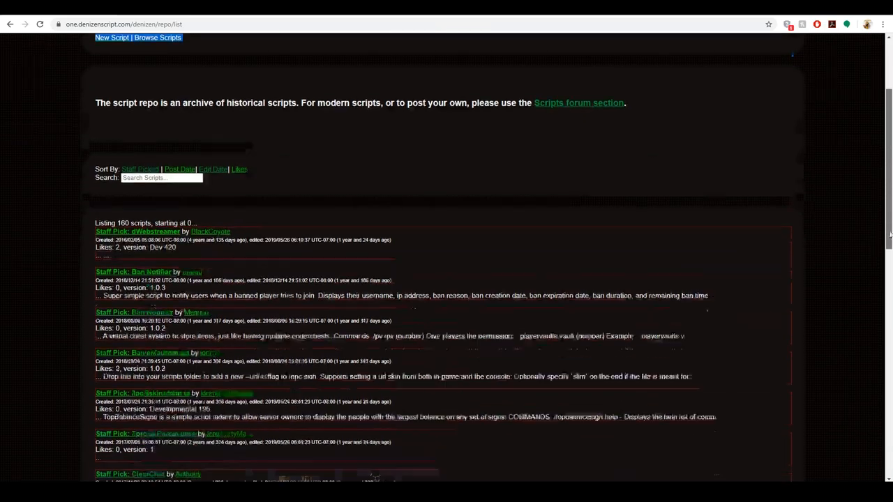
scroll("down", 3)
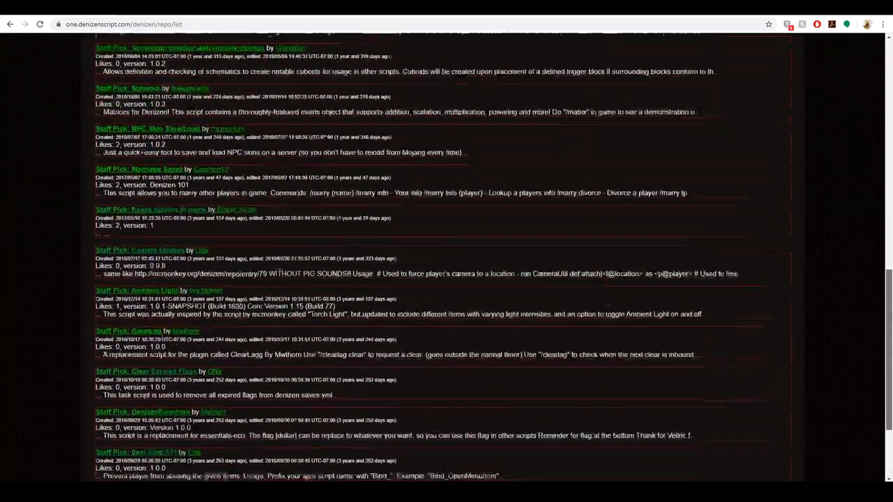
scroll("down", 3)
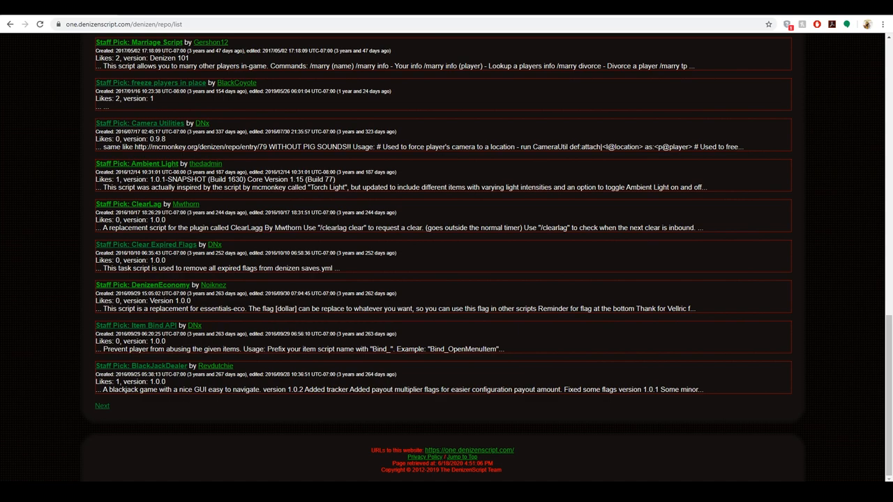
scroll("up", 3)
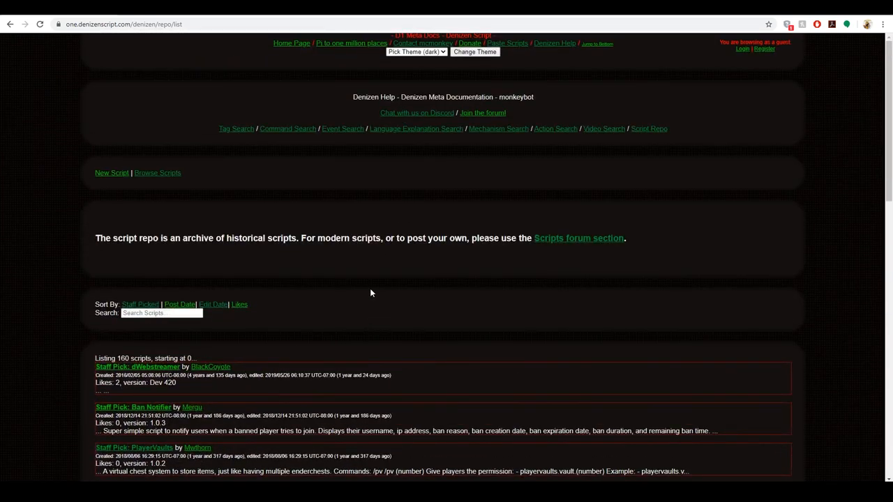
mouse_move(348, 218)
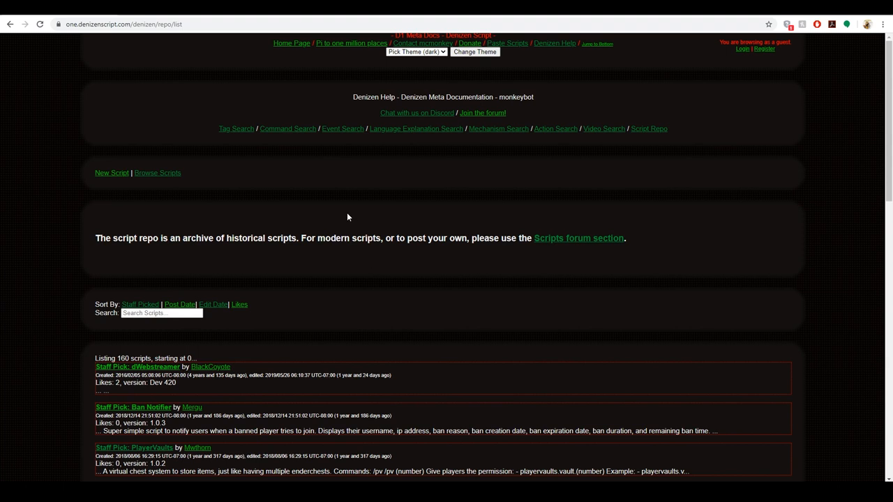
mouse_move(287, 128)
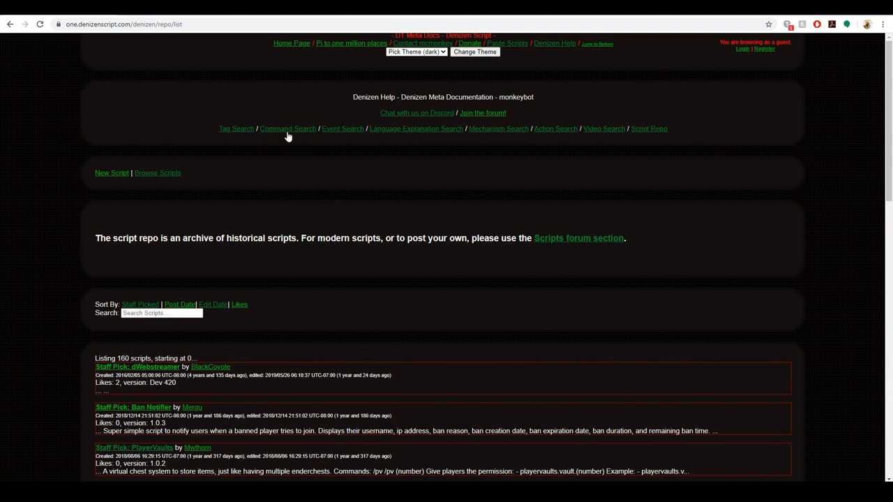
Head to the Command Search page of the Denizen documentation
left_click(288, 128)
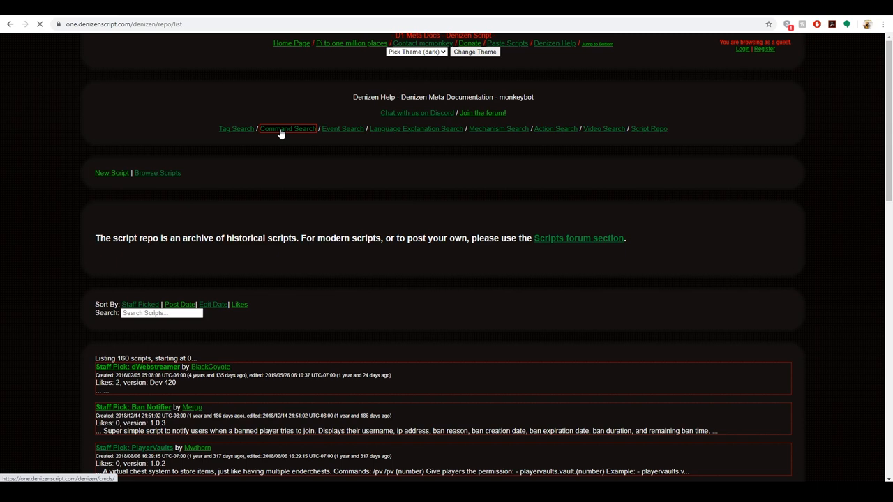
left_click(287, 129)
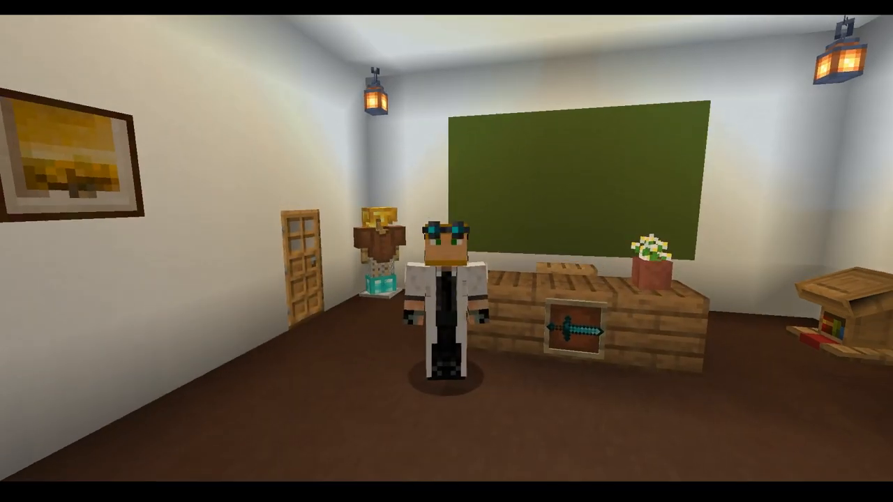
mouse_move(446, 251)
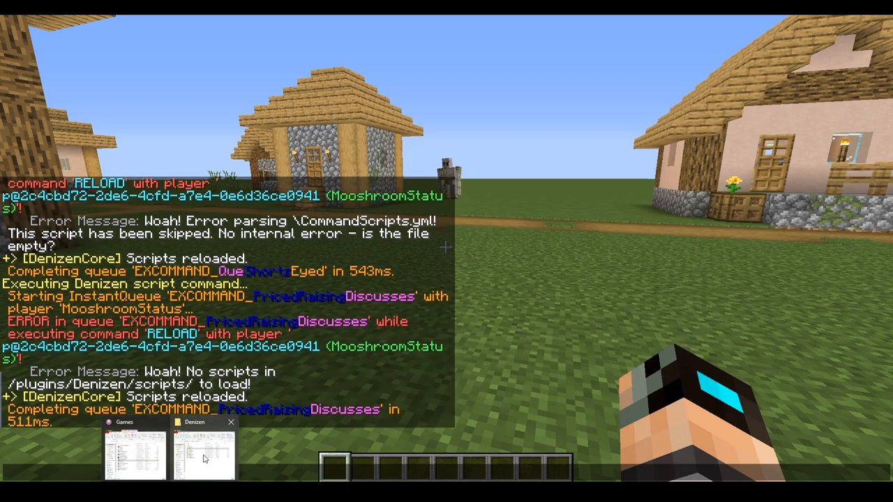
Open the empty ClearChat.yml from the Denizen plugin's scripts folder in Notepad++
left_click(202, 449)
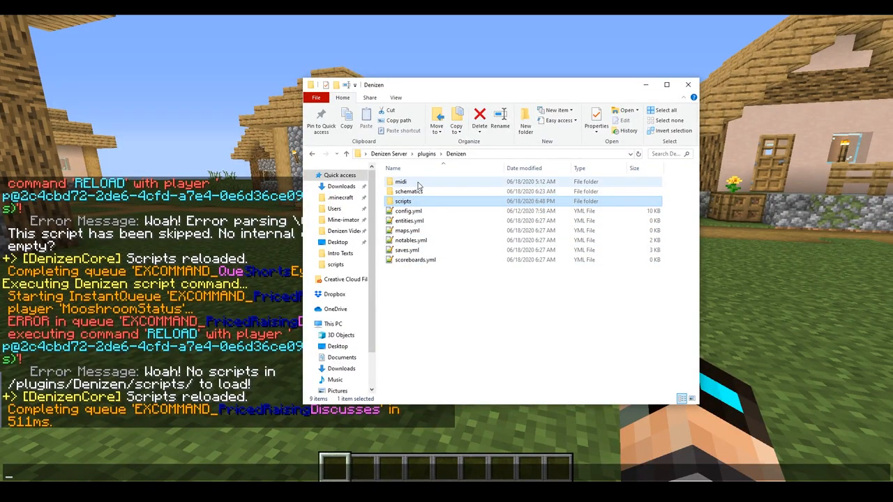
mouse_move(419, 191)
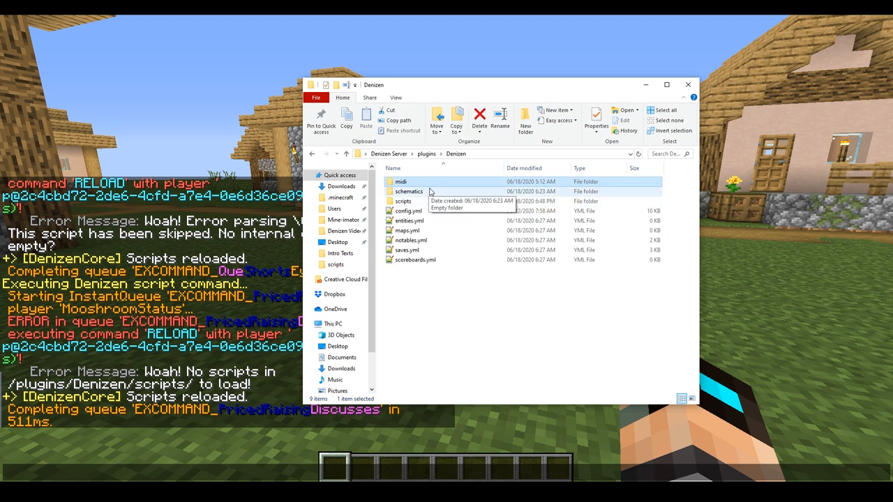
left_click(404, 201)
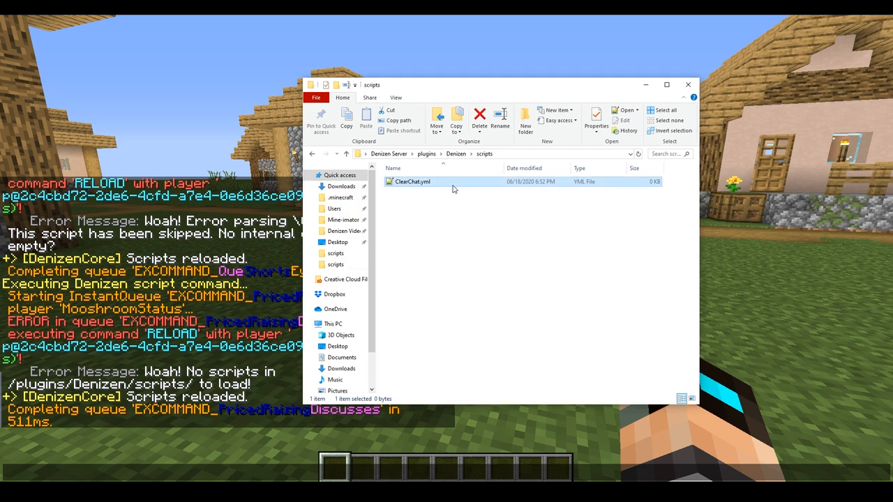
double_click(412, 182)
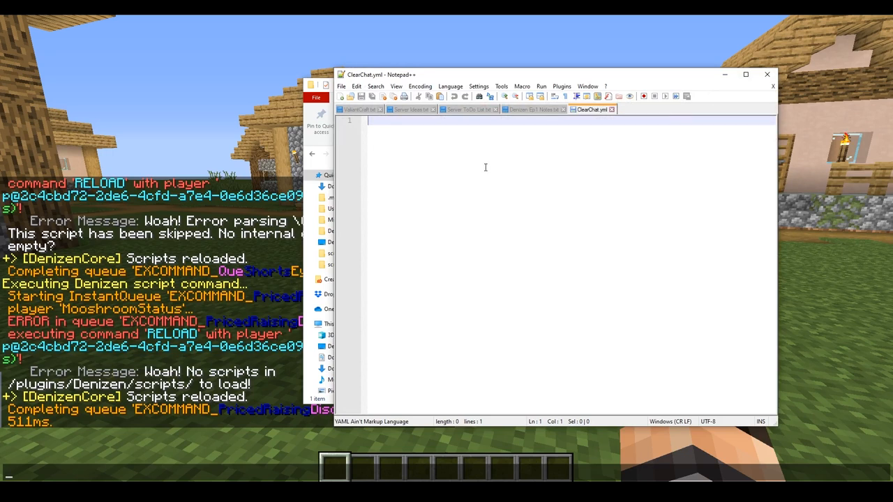
Write the ClearChat: script name as the first line of the file
type("ClearCh")
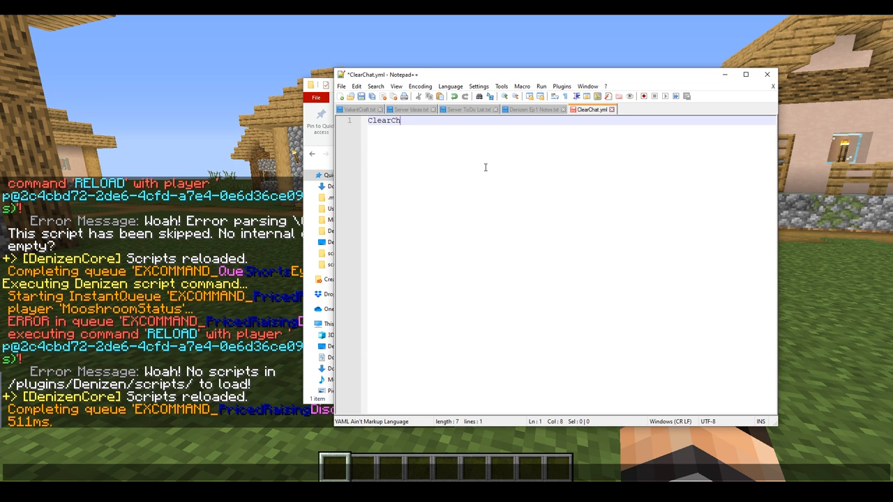
type("at:")
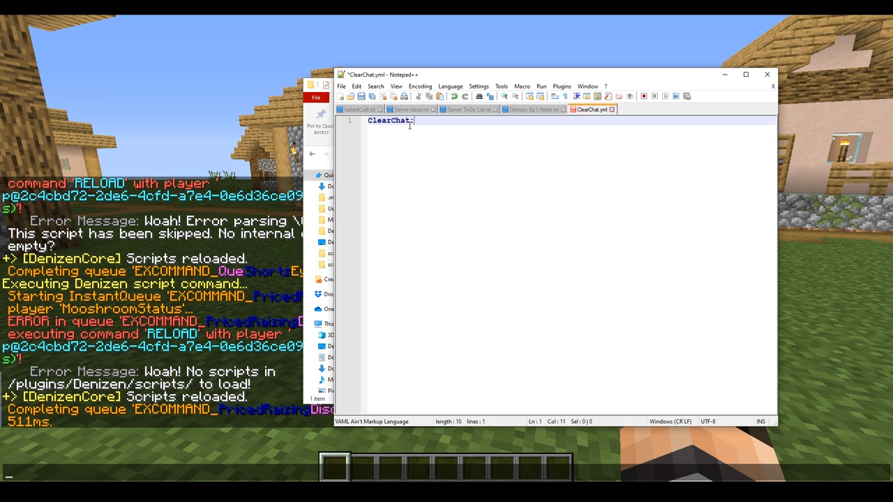
double_click(388, 120)
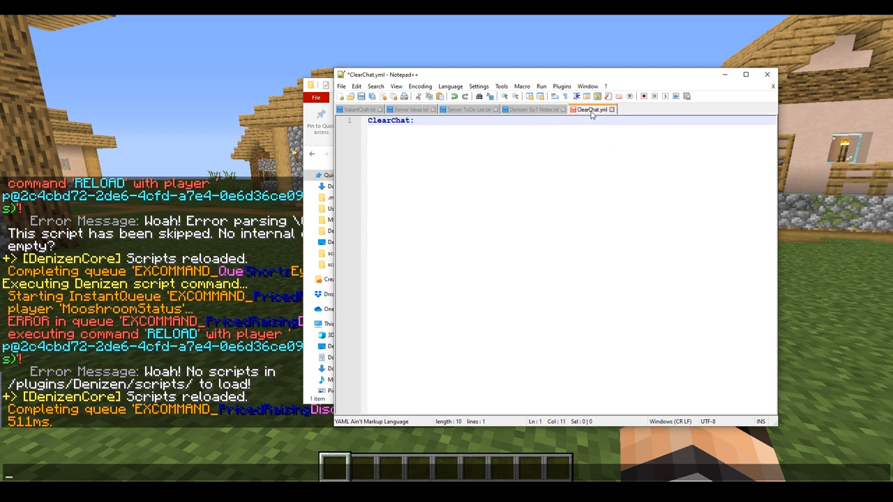
mouse_move(592, 108)
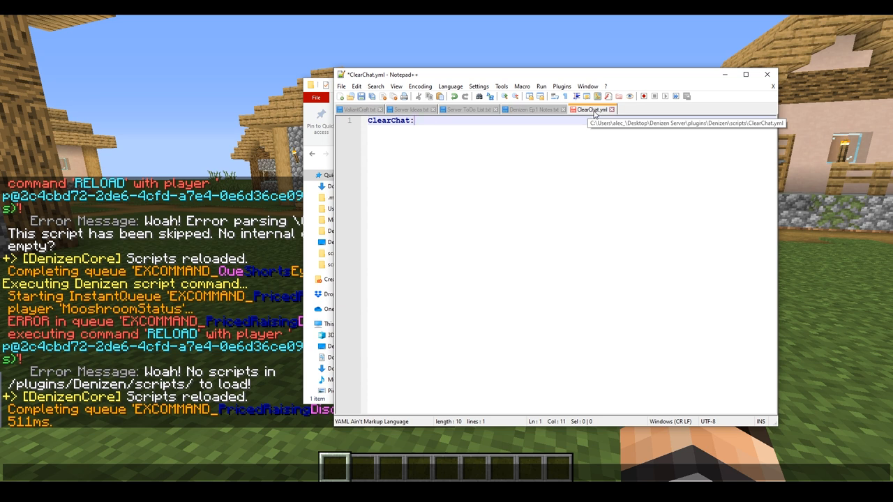
mouse_move(493, 131)
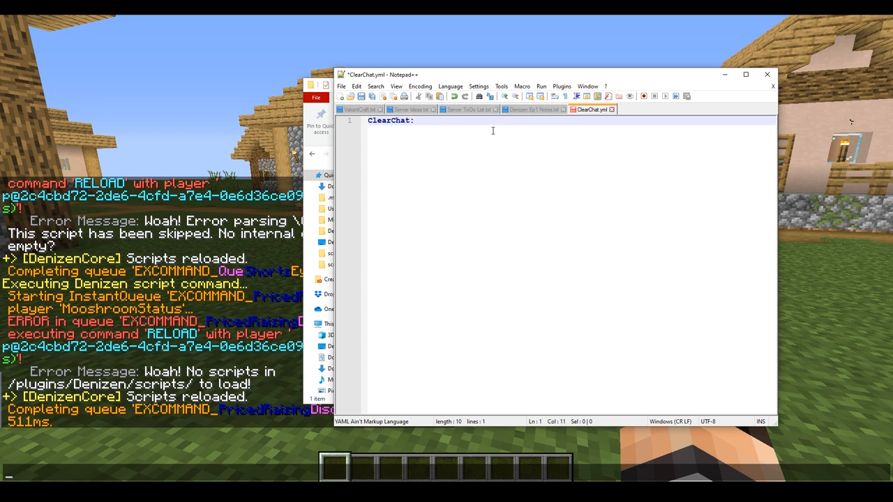
key("Return")
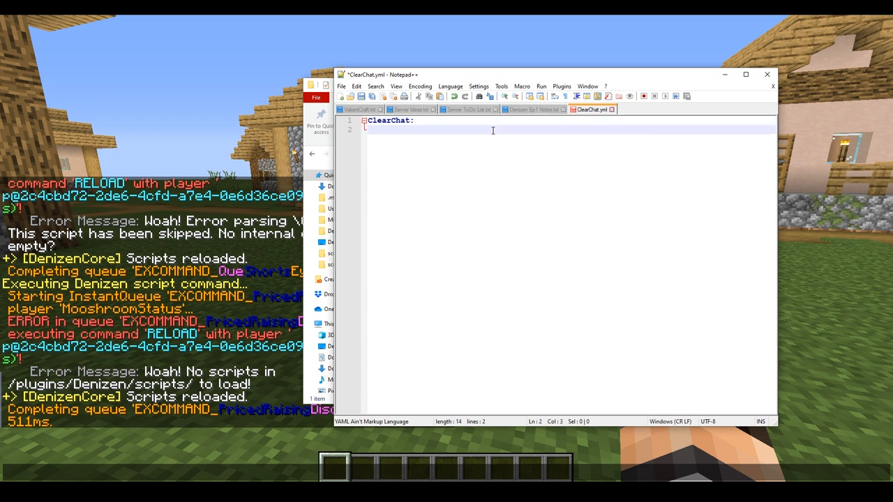
Add an indented type: Command line beneath the script name
type("t")
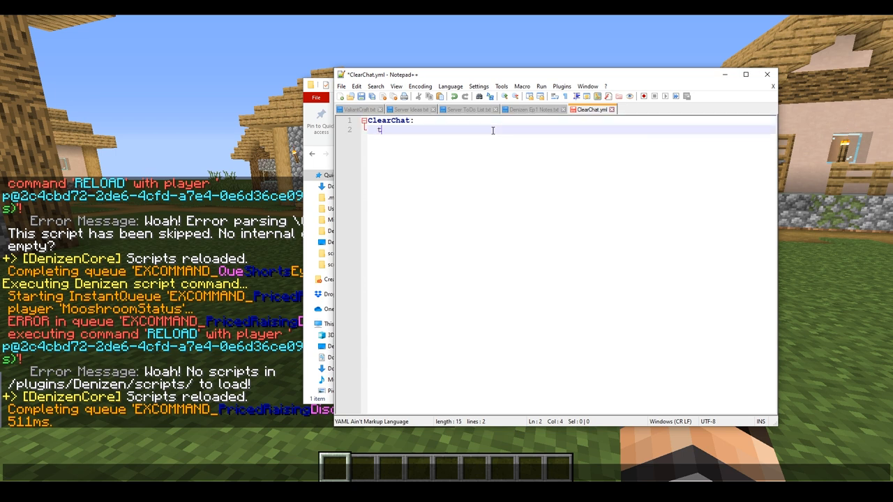
type("ype:")
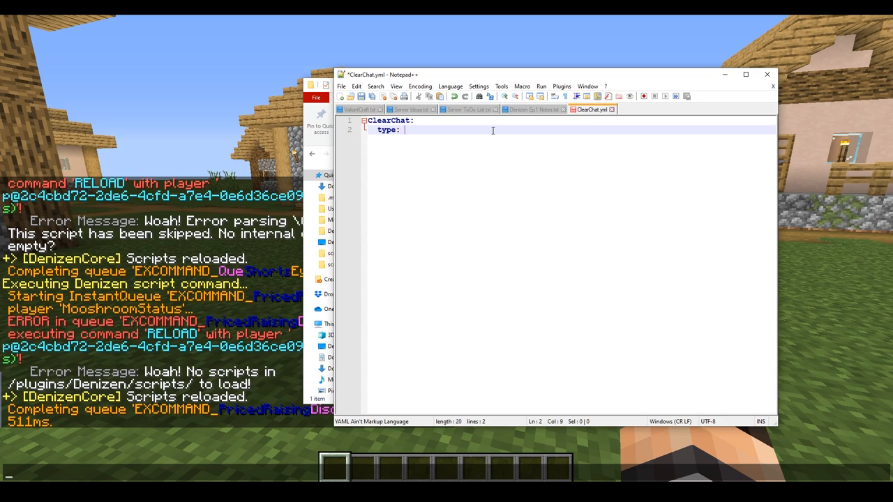
type("Command\\")
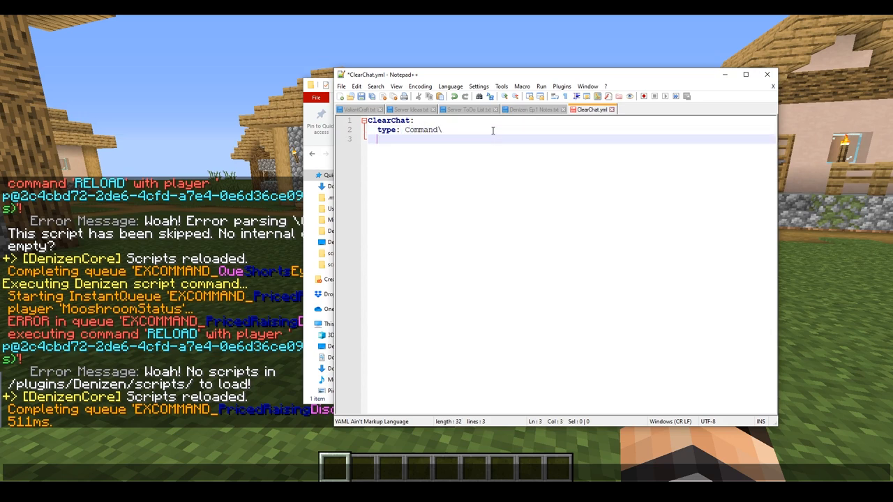
key("Backspace")
type("//")
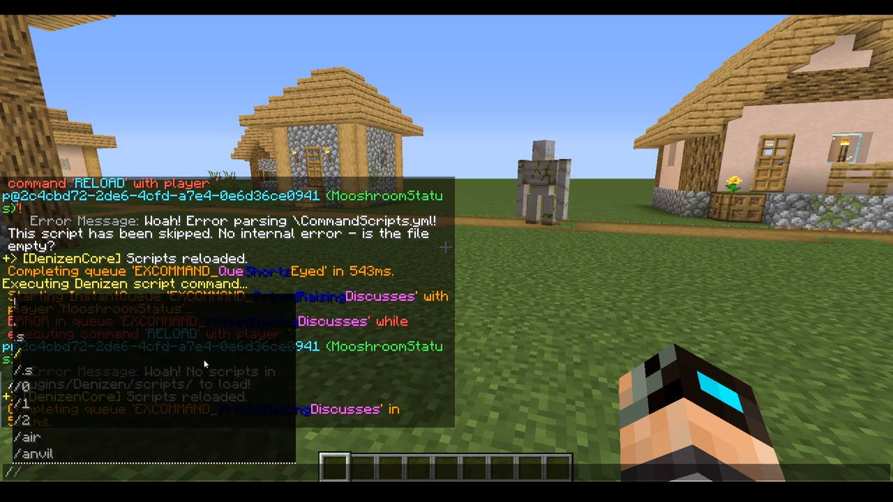
type("home")
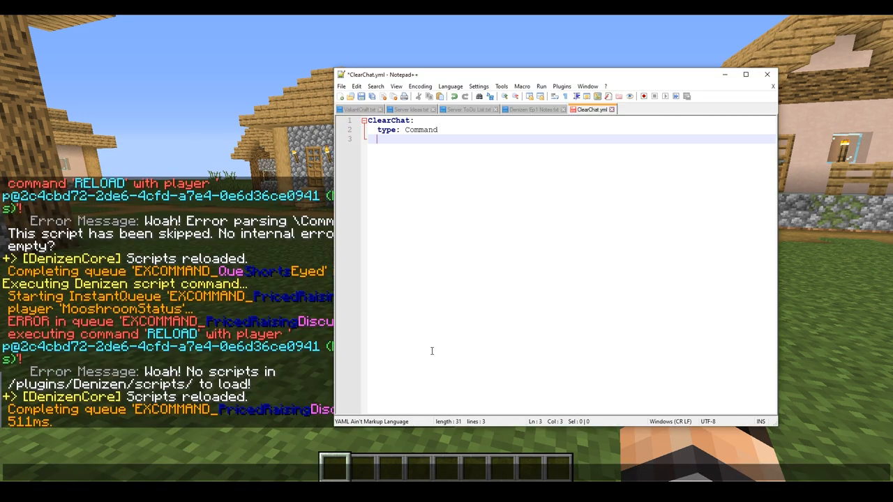
Add name: chatclear and begin the permission key on the next line
type("name:")
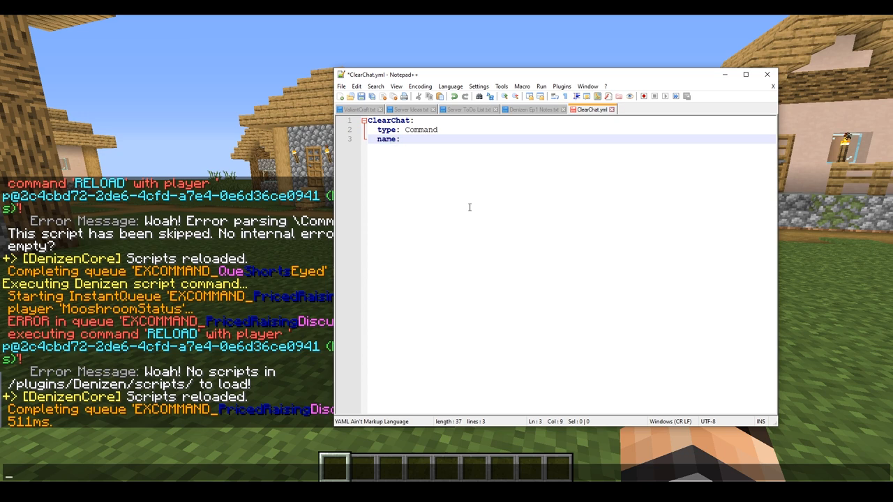
type("chatclear")
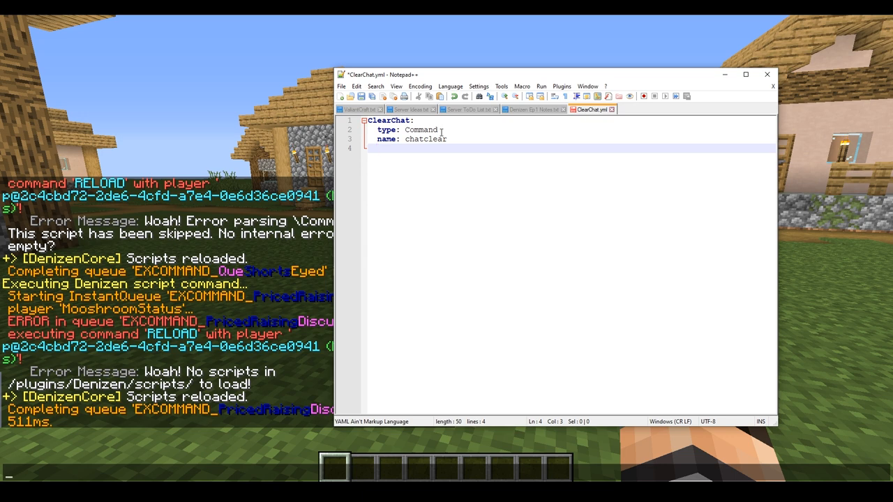
mouse_move(458, 144)
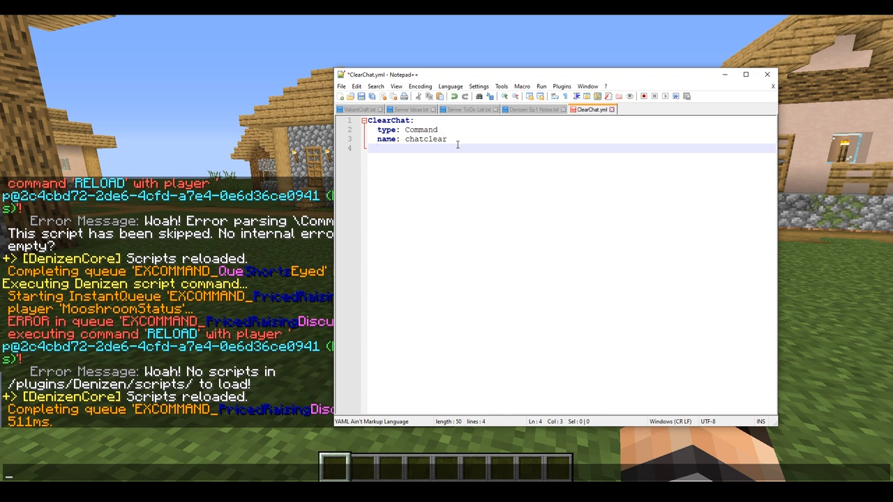
mouse_move(474, 152)
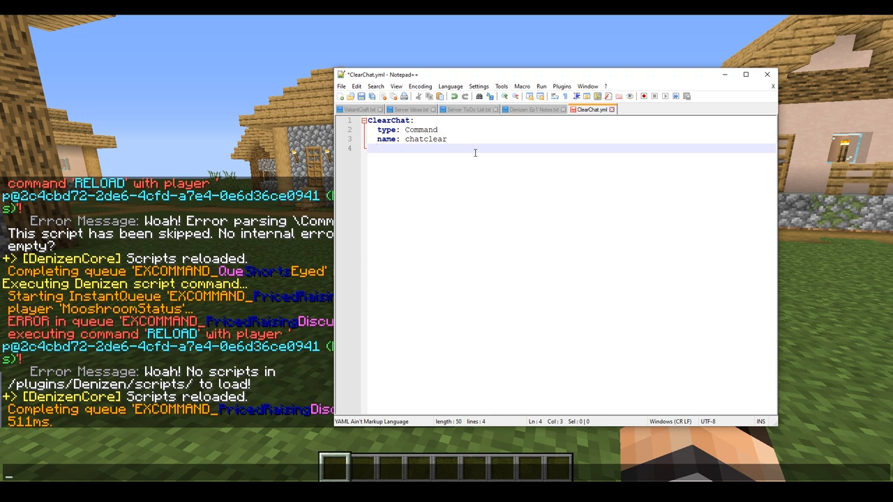
type("permi")
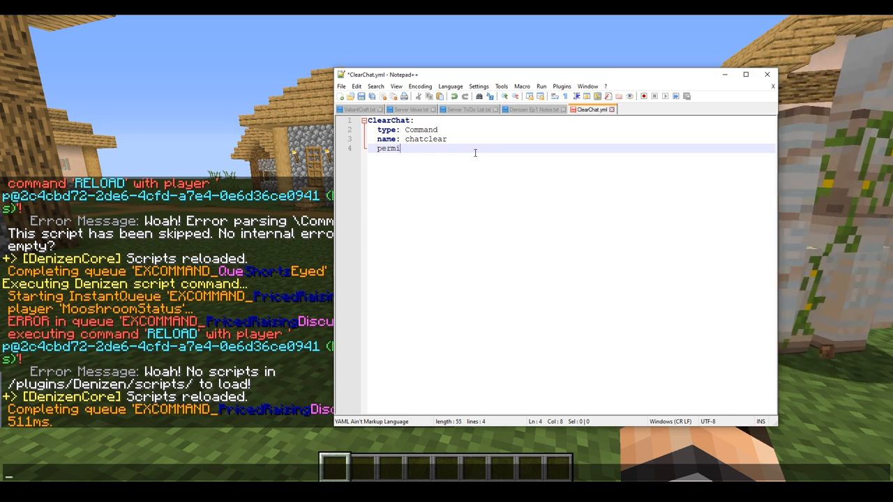
type("ssion:")
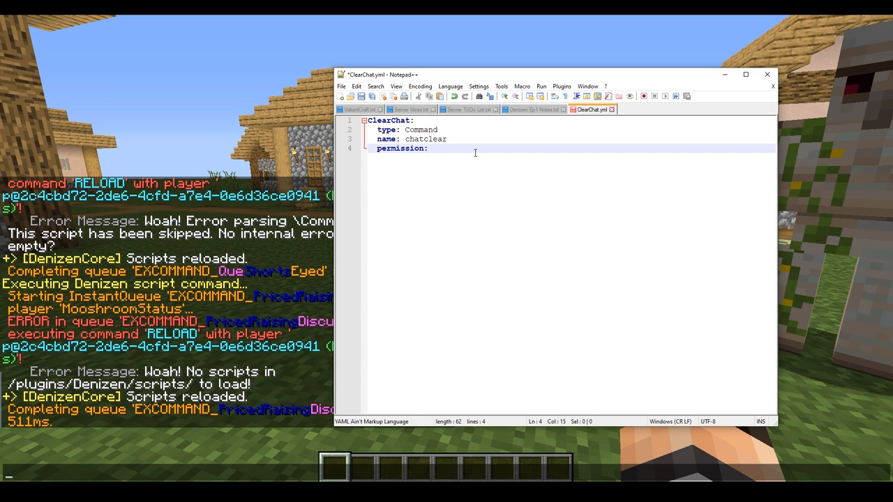
Set the permission to Server.Moderator and position for the script key
type("Server.Moder")
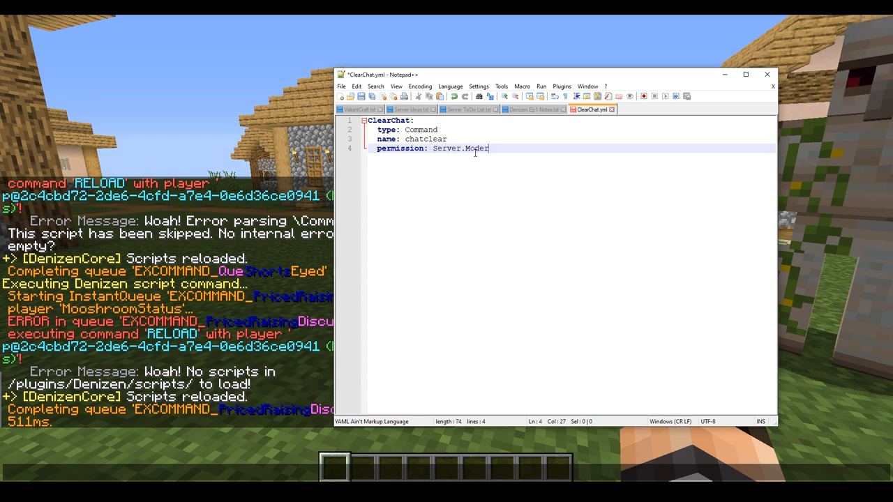
type("ator")
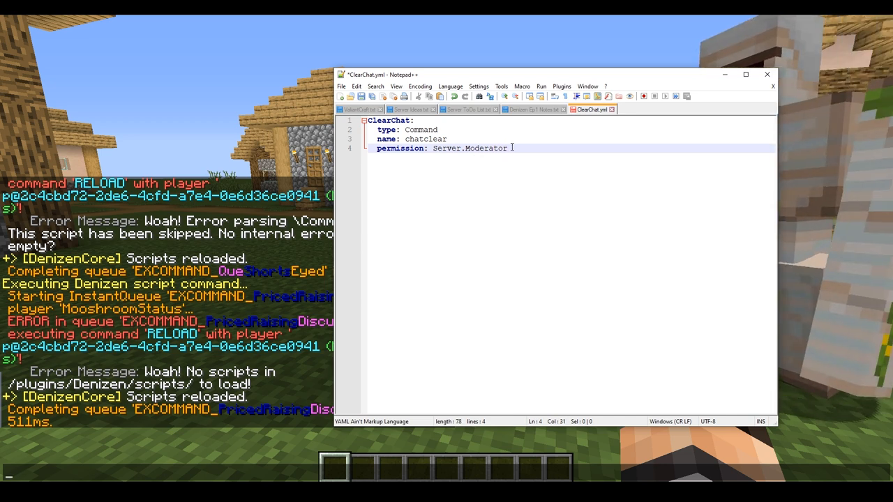
double_click(421, 130)
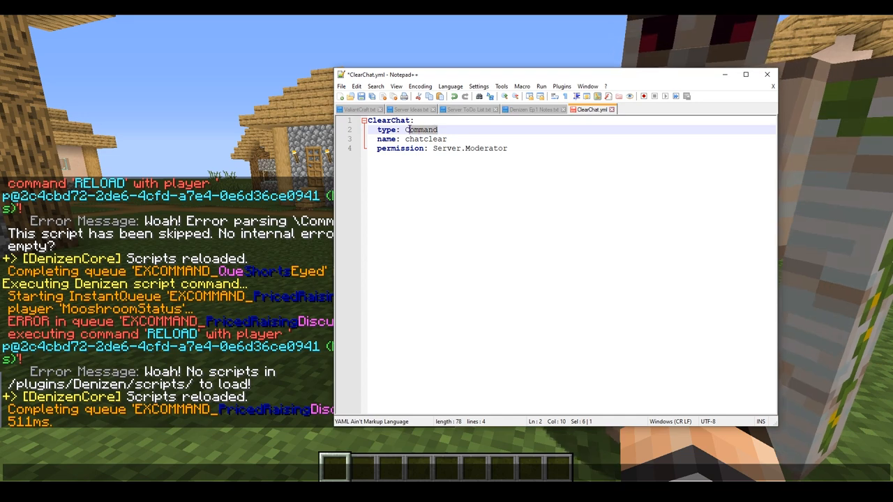
left_click(508, 148)
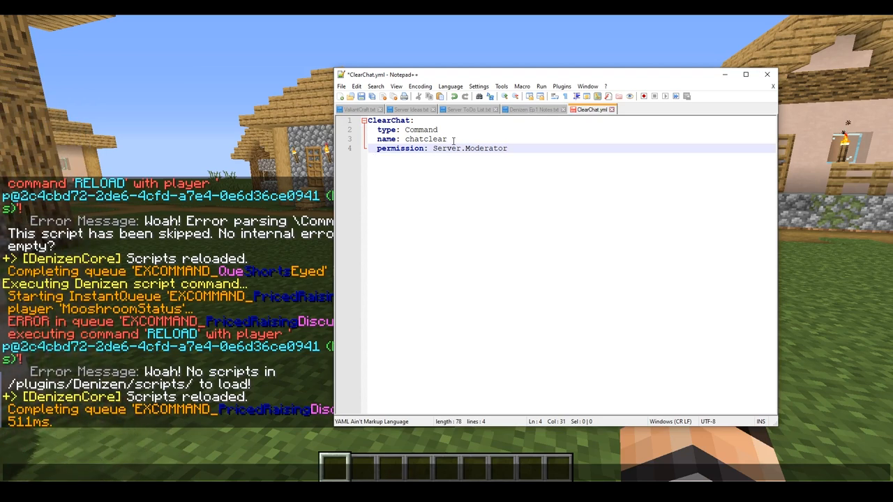
double_click(424, 139)
type("sc")
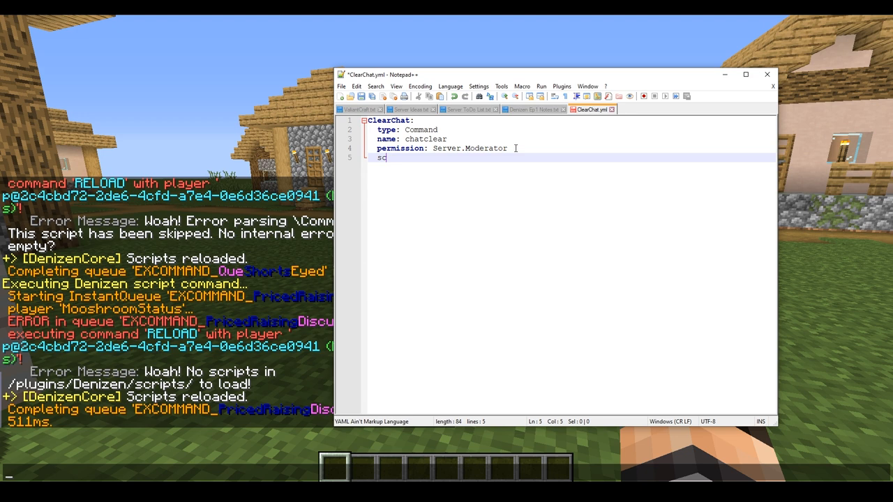
Add a script: section containing a - repeat 100: loop
type("ript:")
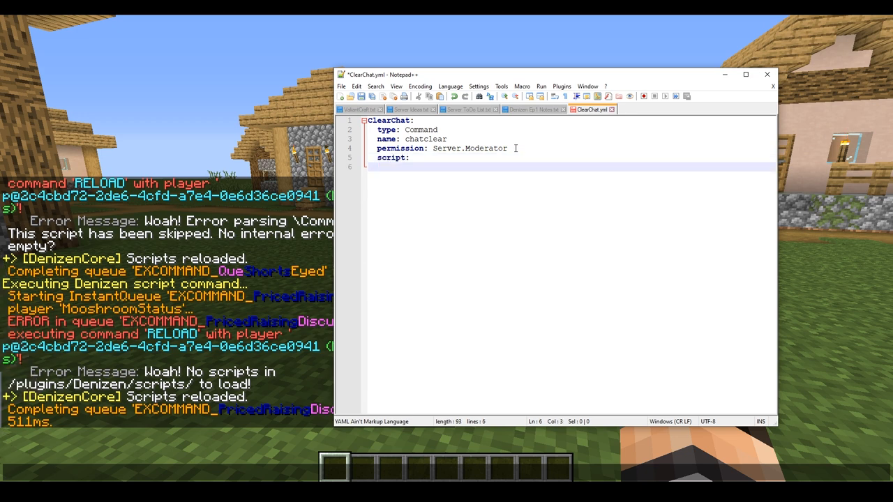
type("- re")
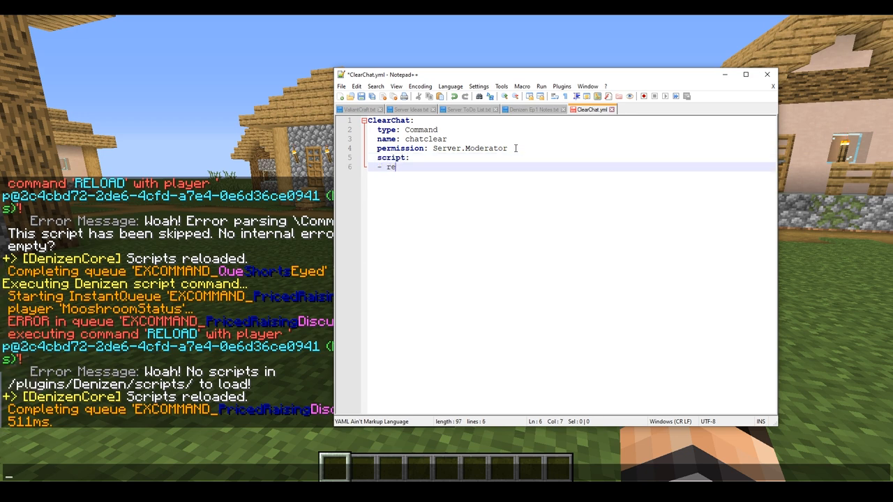
type("peat 100:")
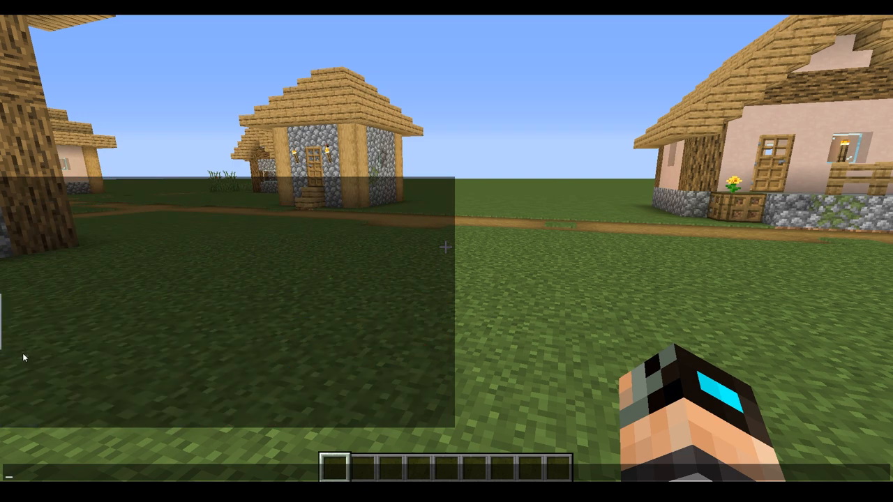
mouse_move(25, 201)
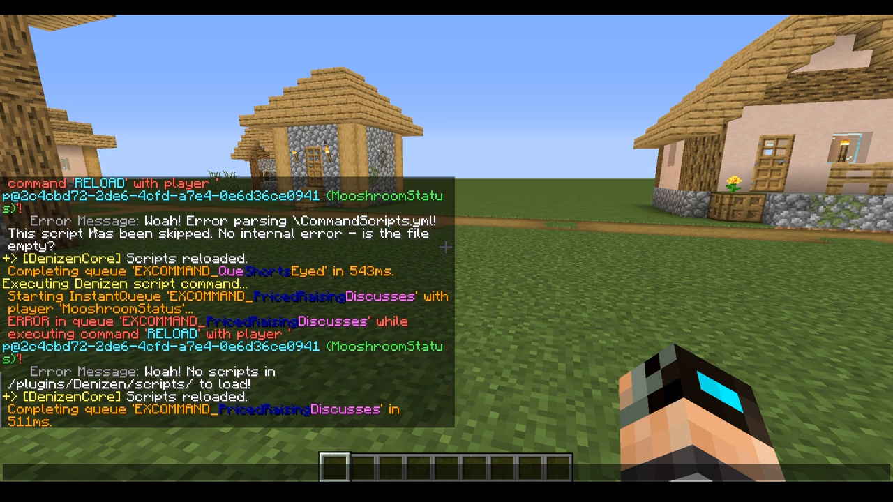
key("Escape")
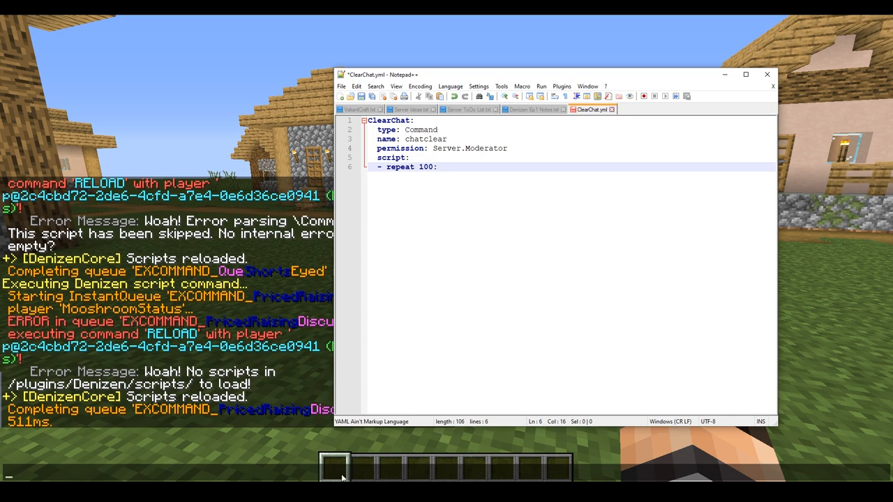
Put a - narrate "" line inside the repeat loop
key("Enter")
type("- narrate")
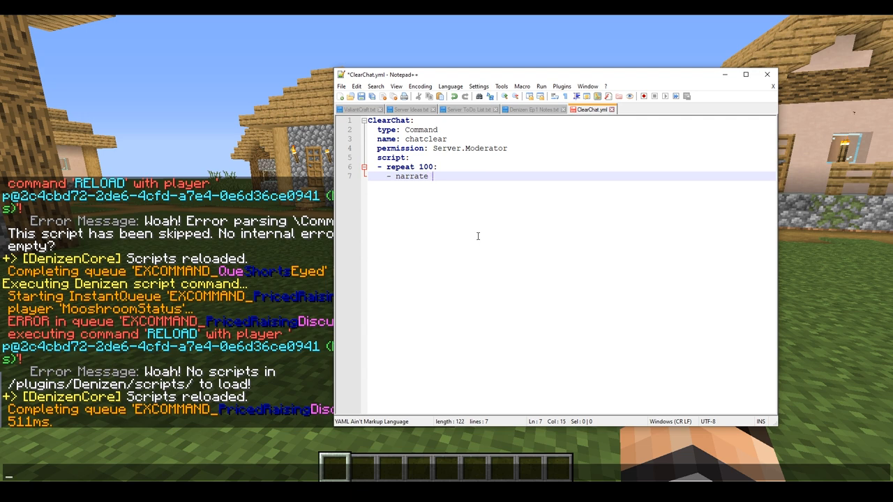
type("\"\"")
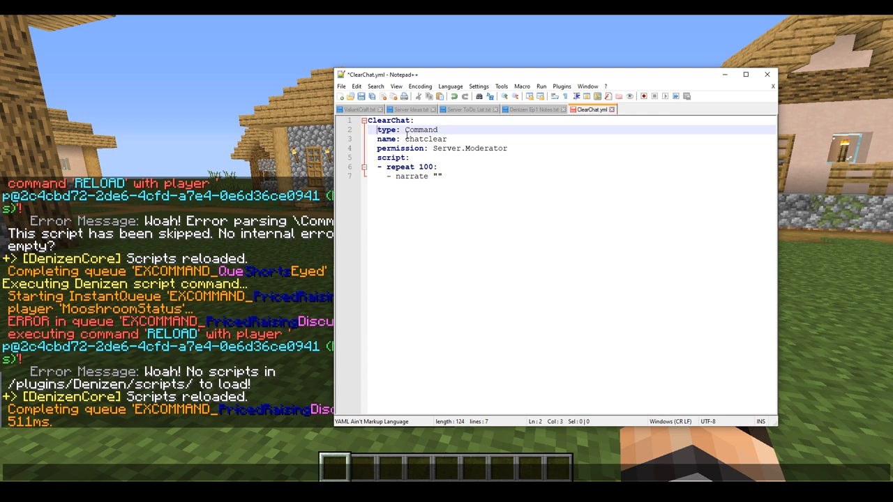
left_click(441, 176)
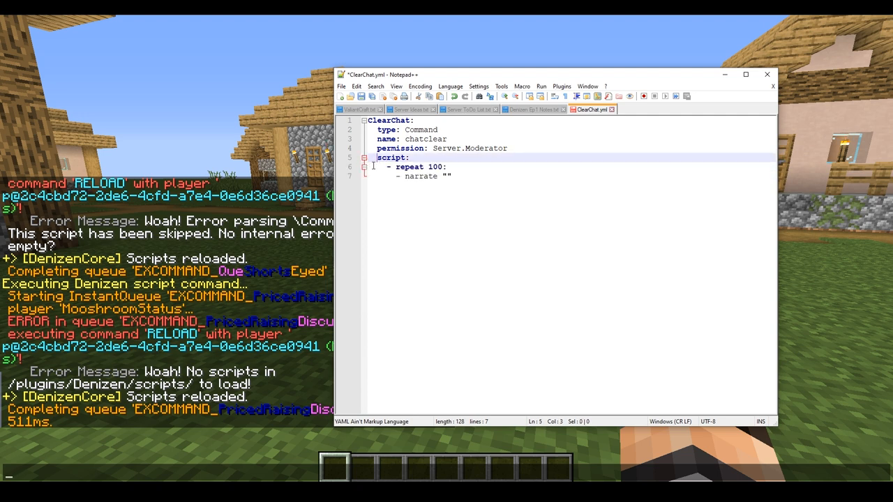
Retype - repeat 100: with its narrate "" properly indented under script:
left_click(449, 176)
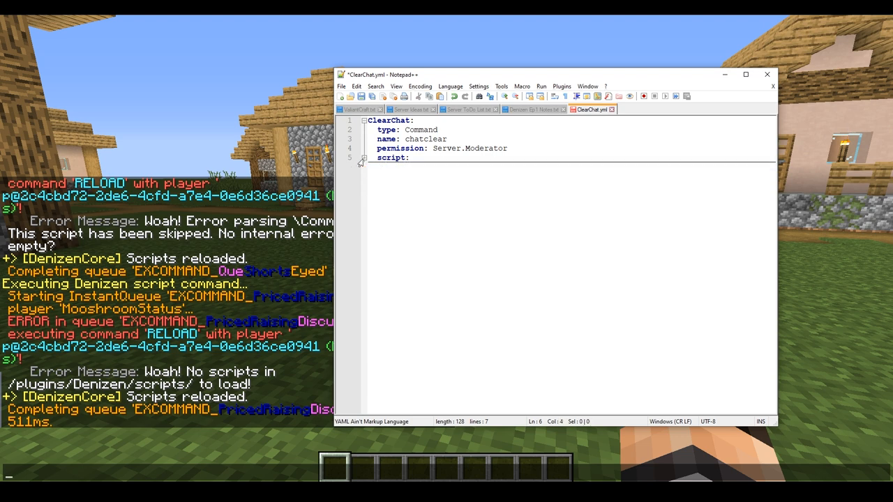
type("- repeat 100:")
type("- narrate \"\"")
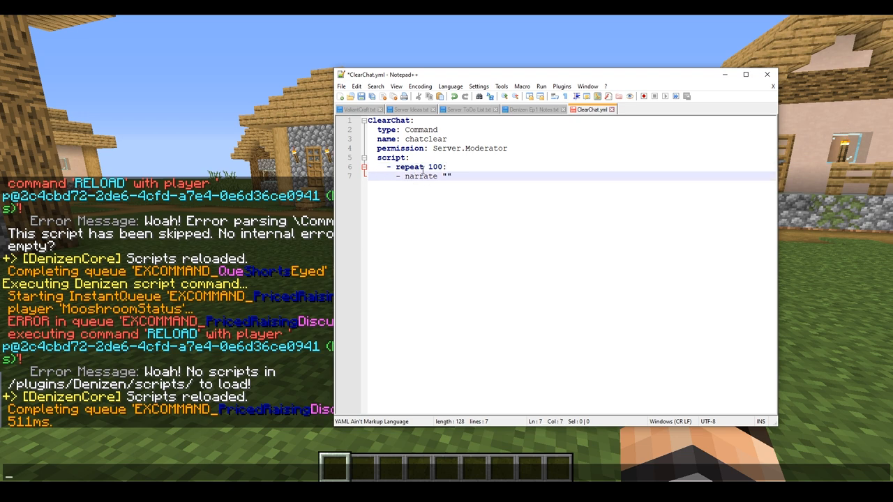
mouse_move(474, 179)
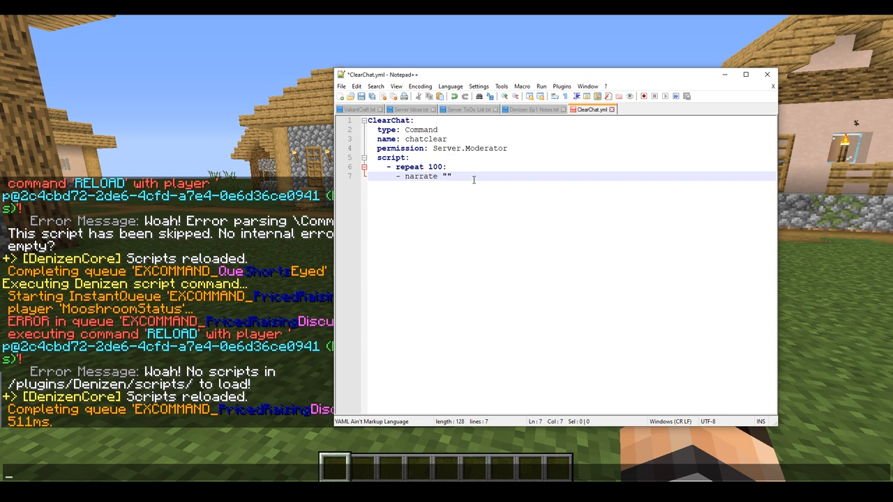
Add - narrate "Test" after the loop, then reload scripts and run /chatclear in Minecraft
key("Return")
type("- narrate \"Test\"")
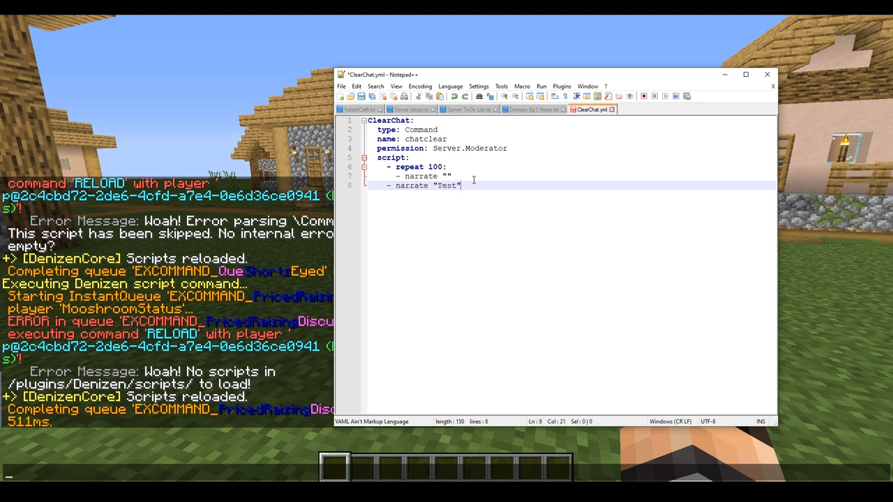
left_click(450, 176)
type("/e")
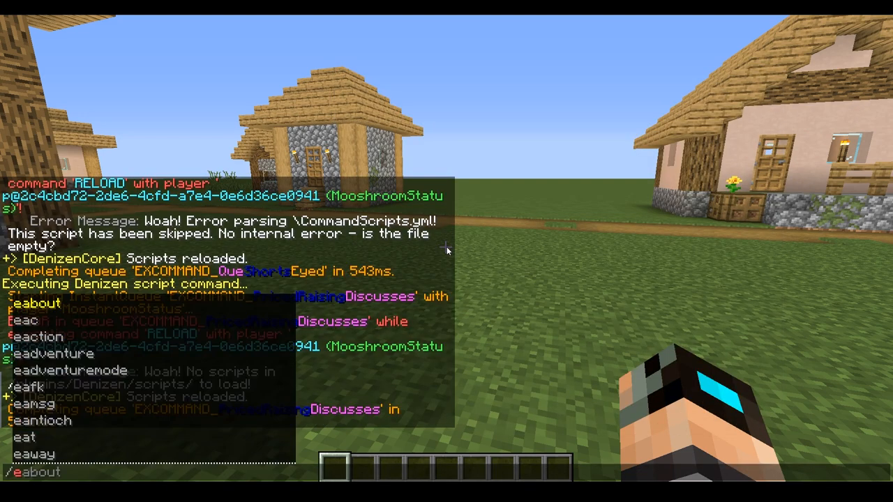
key("Escape")
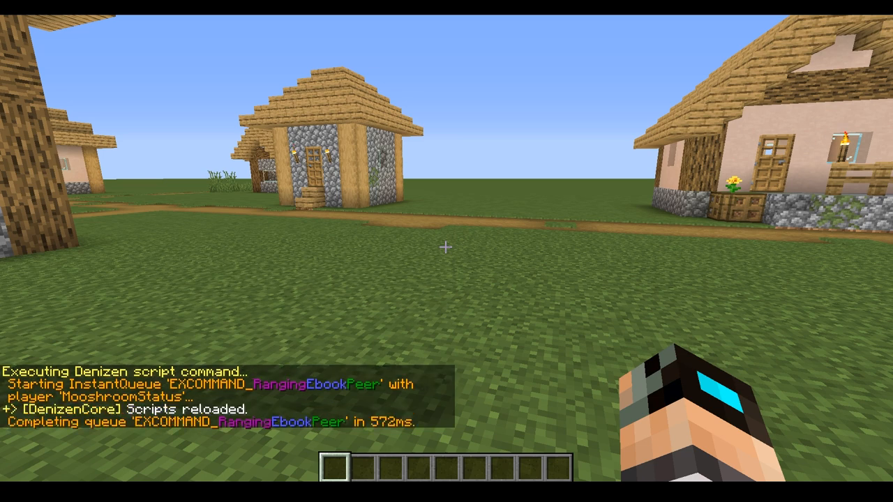
type("/changems")
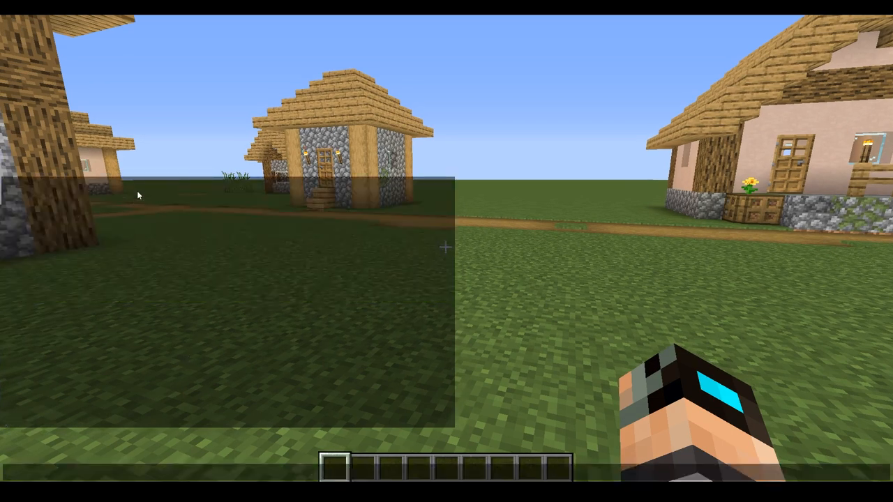
mouse_move(158, 259)
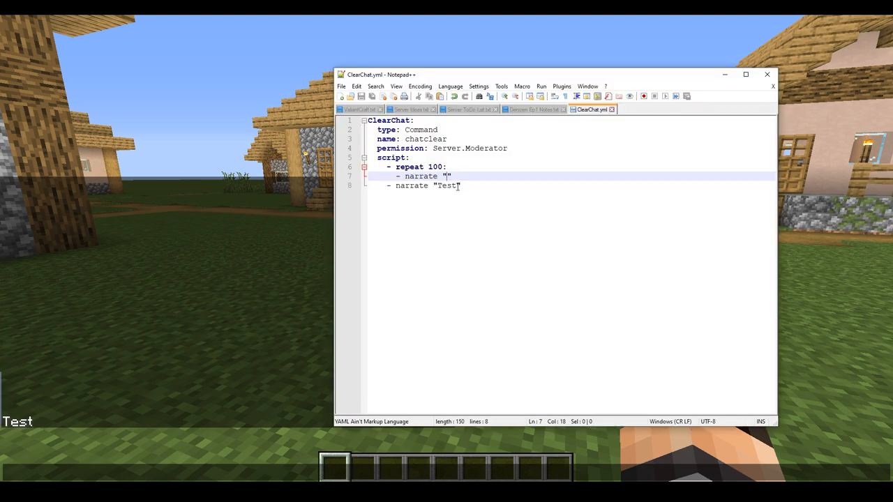
Remove the narrate "Test" line, leaving a blank line after the repeat loop
left_click(455, 185)
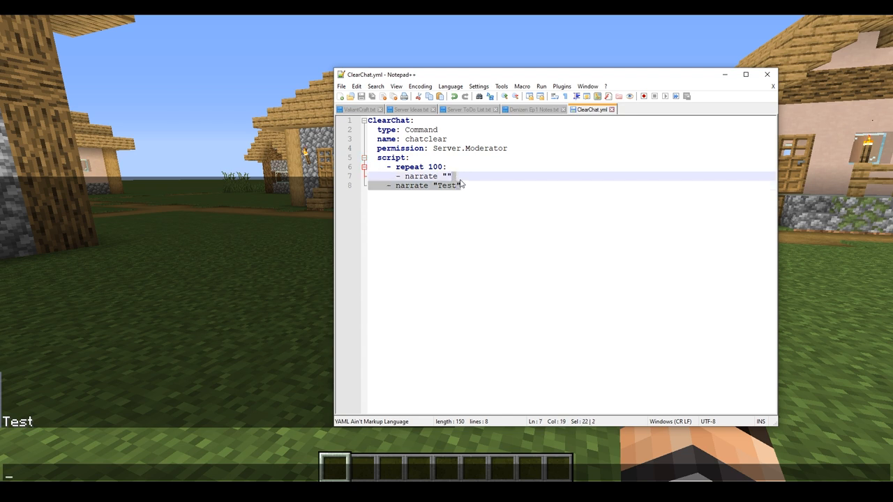
key("Delete")
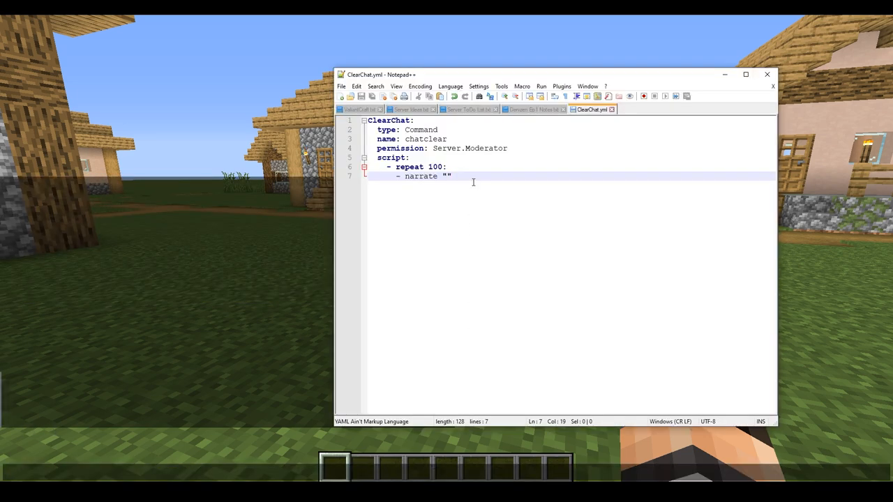
key("Enter")
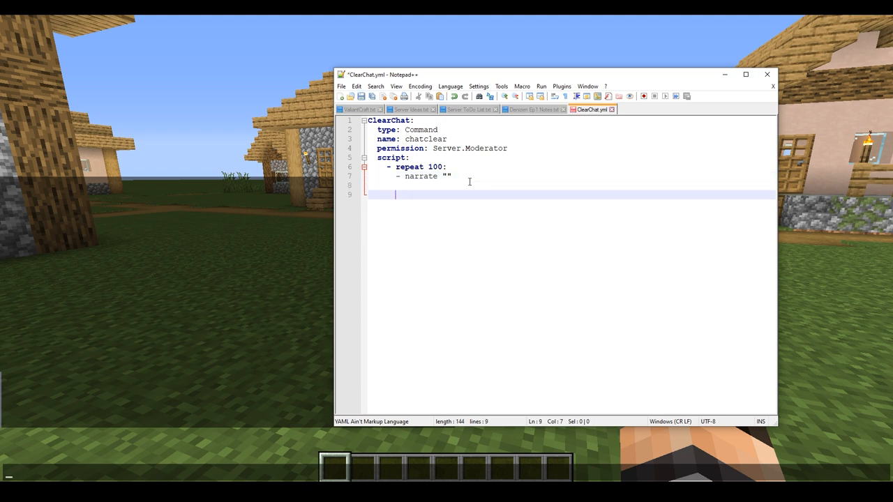
key("Backspace")
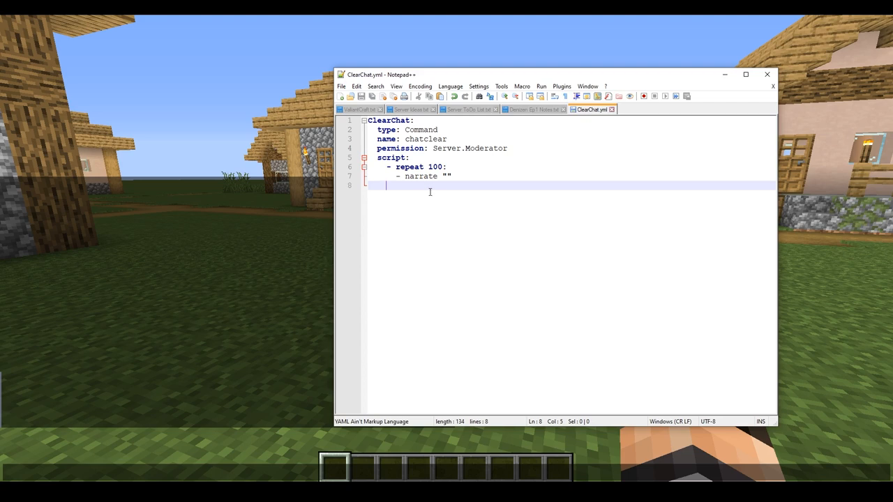
mouse_move(252, 433)
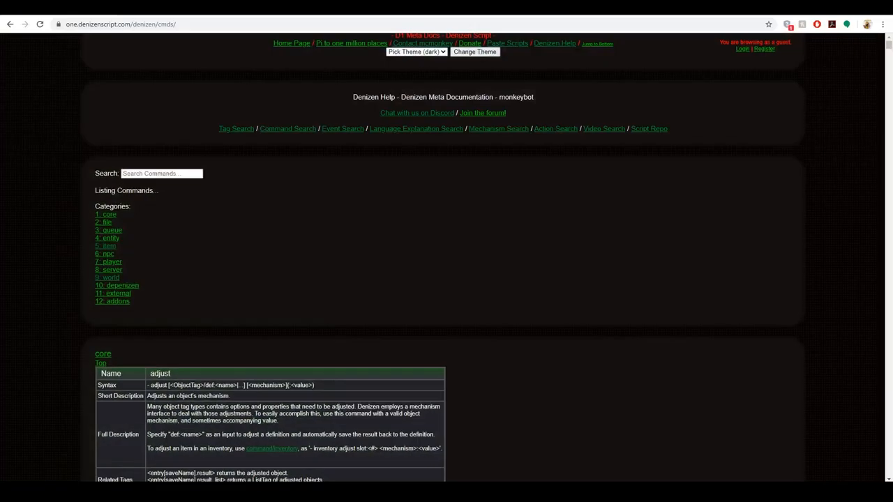
mouse_move(287, 128)
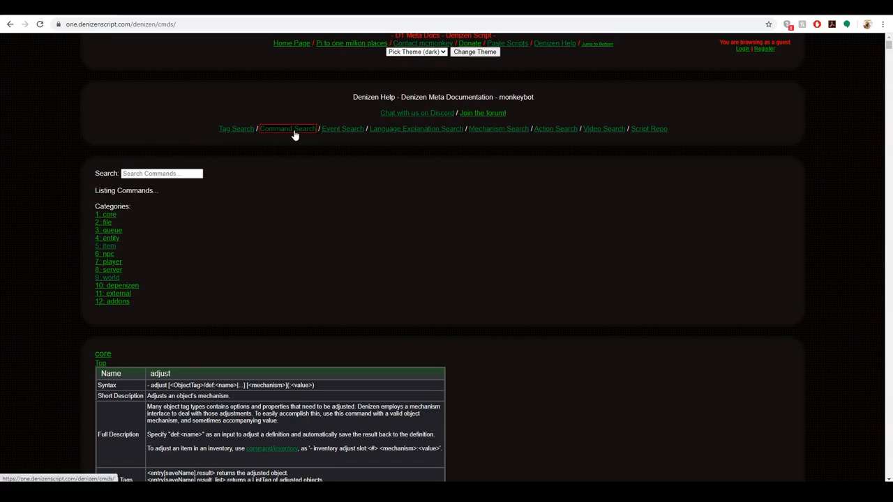
scroll("down", 3)
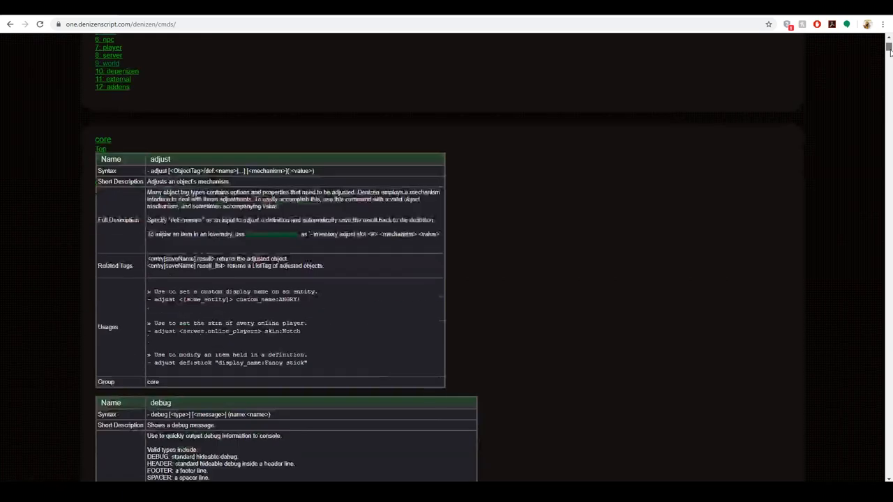
scroll("down", 3)
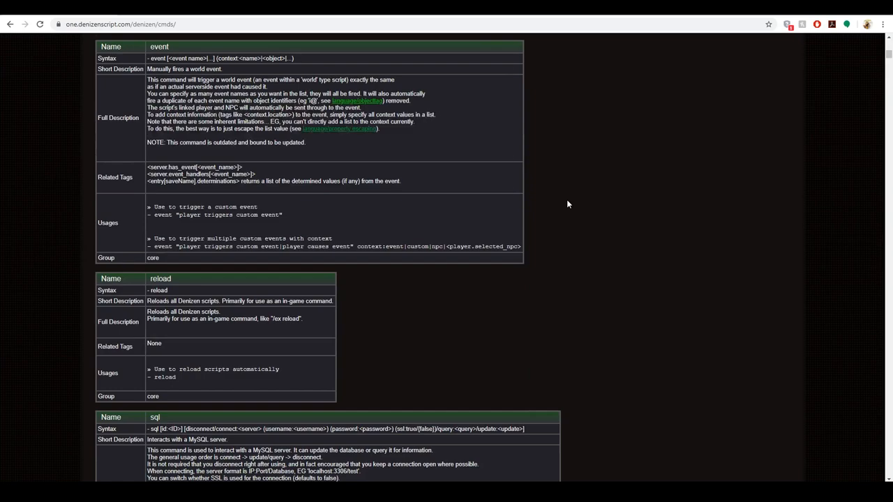
scroll("up", 3)
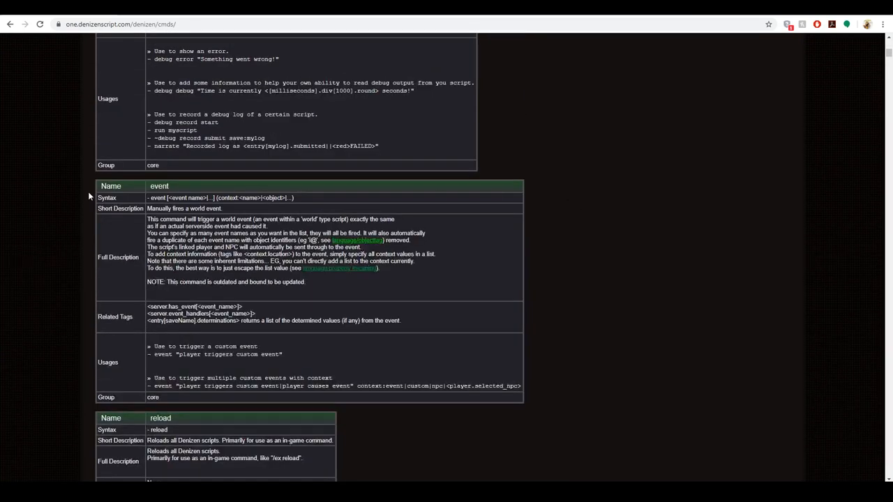
scroll("down", 3)
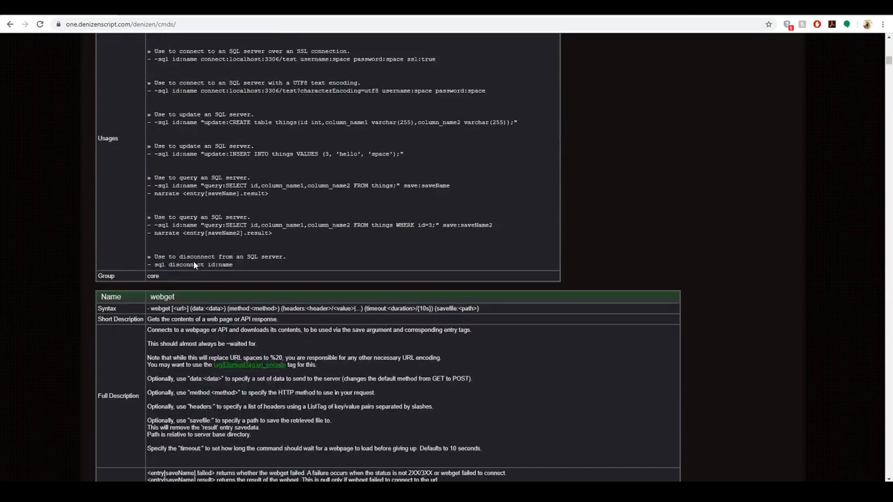
scroll("down", 3)
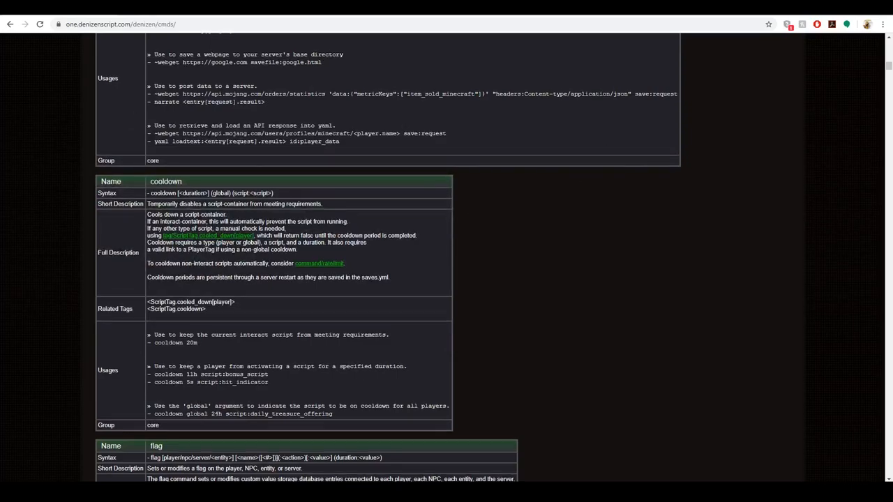
scroll("down", 3)
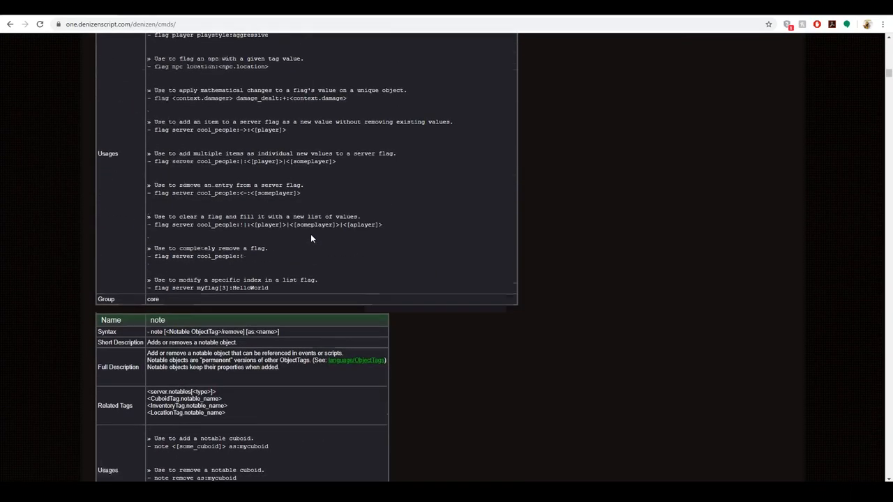
scroll("down", 3)
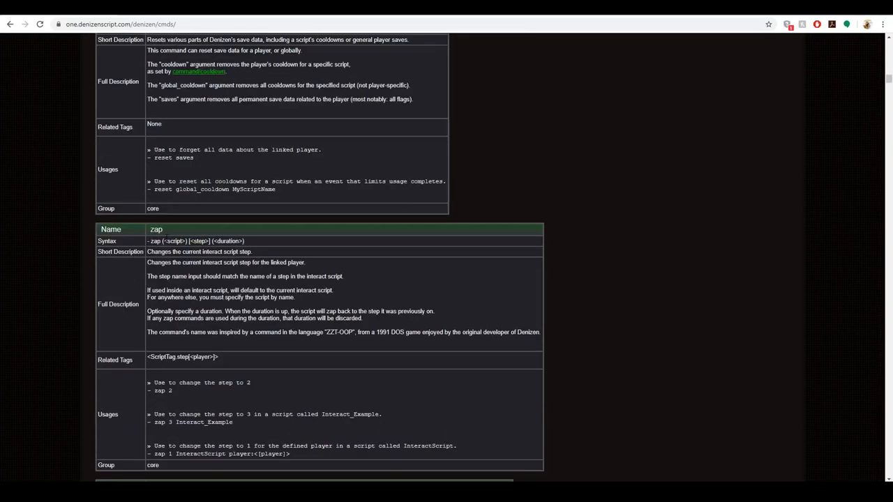
scroll("down", 3)
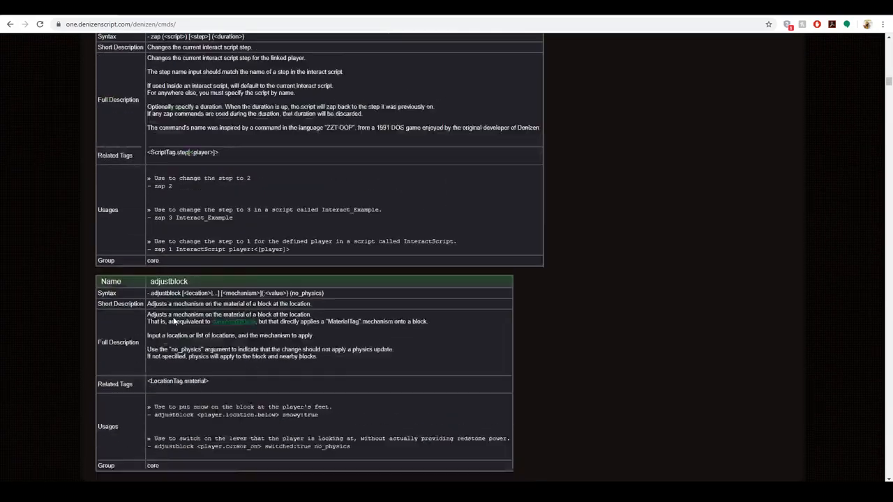
scroll("down", 3)
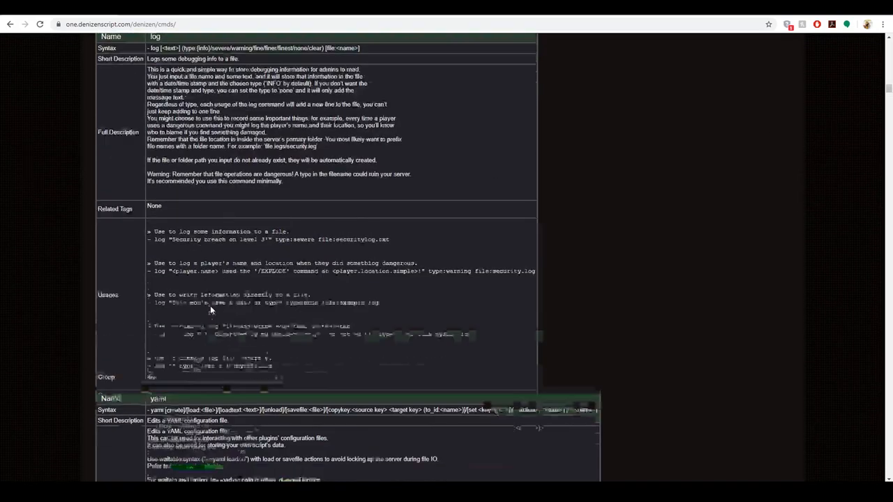
scroll("down", 3)
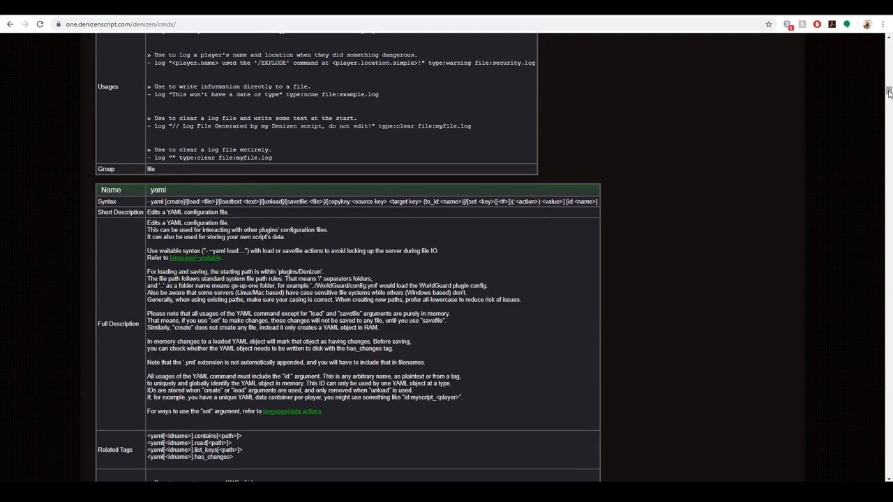
scroll("up", 3)
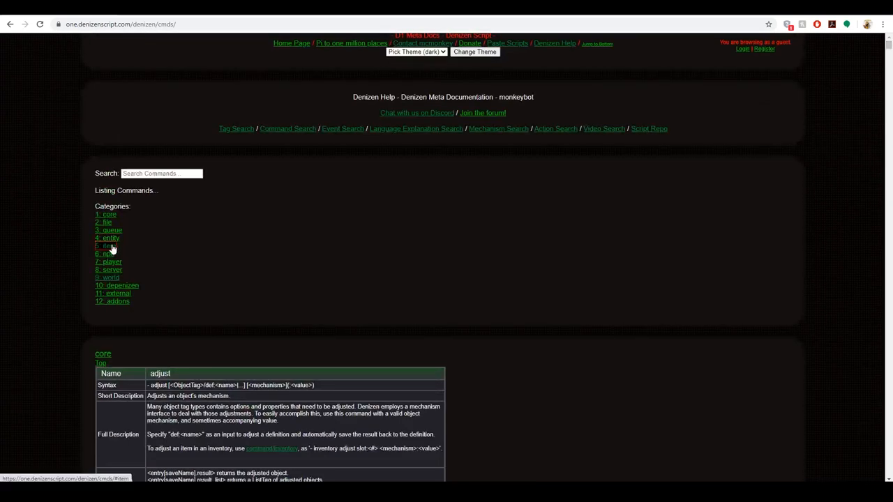
mouse_move(115, 277)
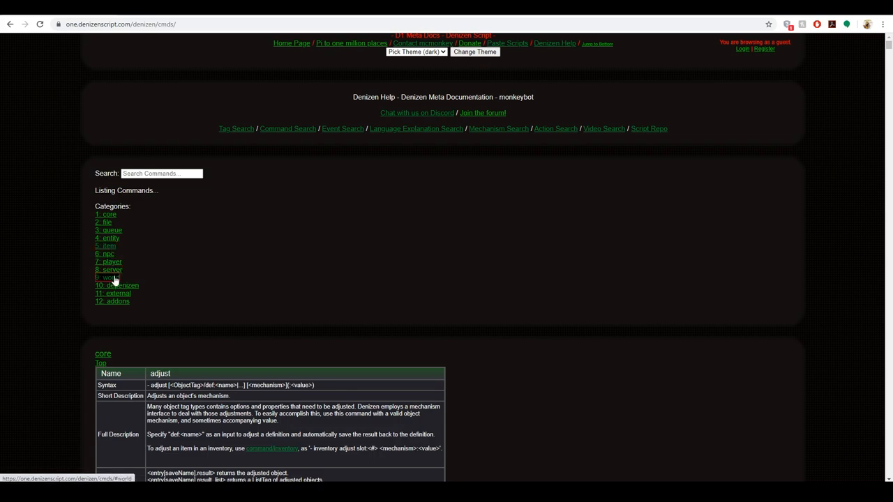
left_click(106, 277)
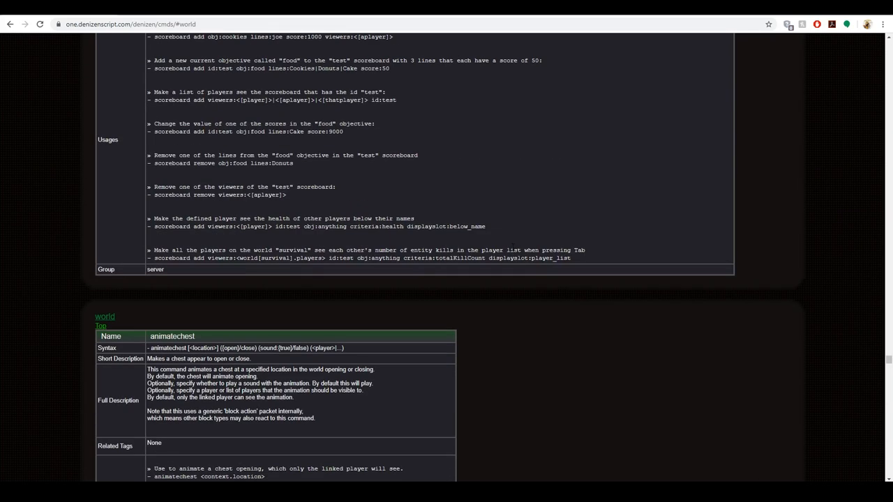
scroll("down", 3)
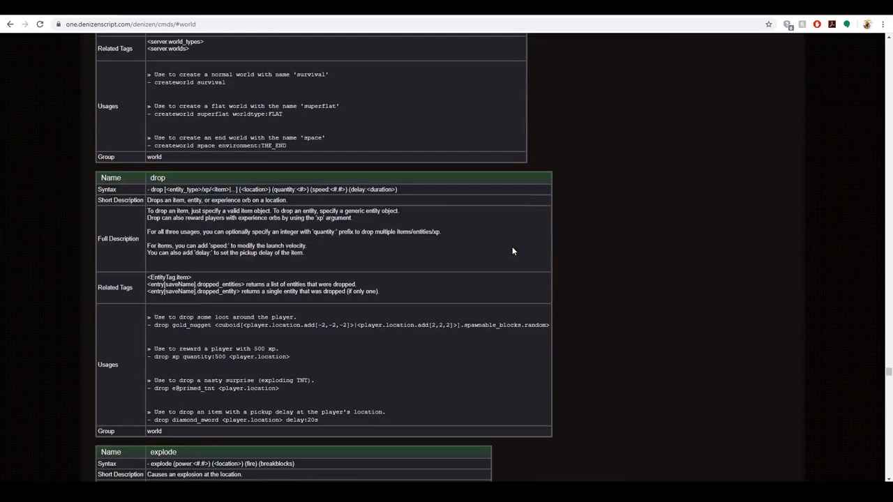
scroll("down", 3)
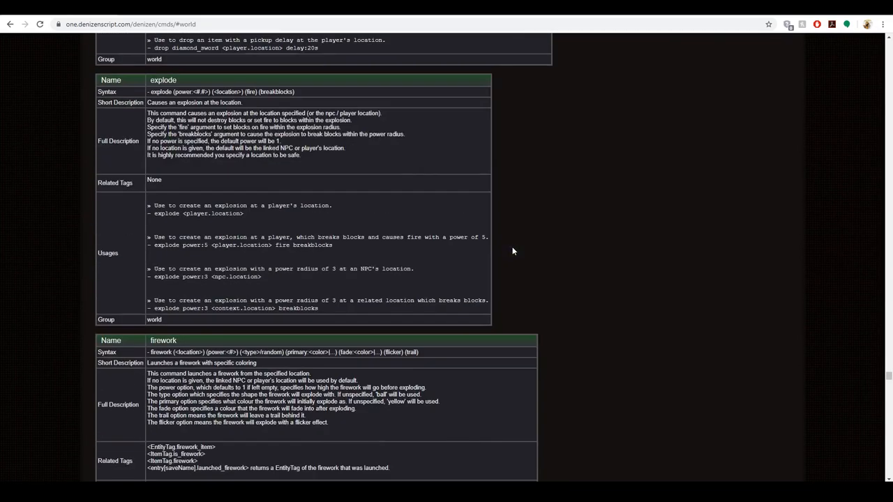
scroll("down", 3)
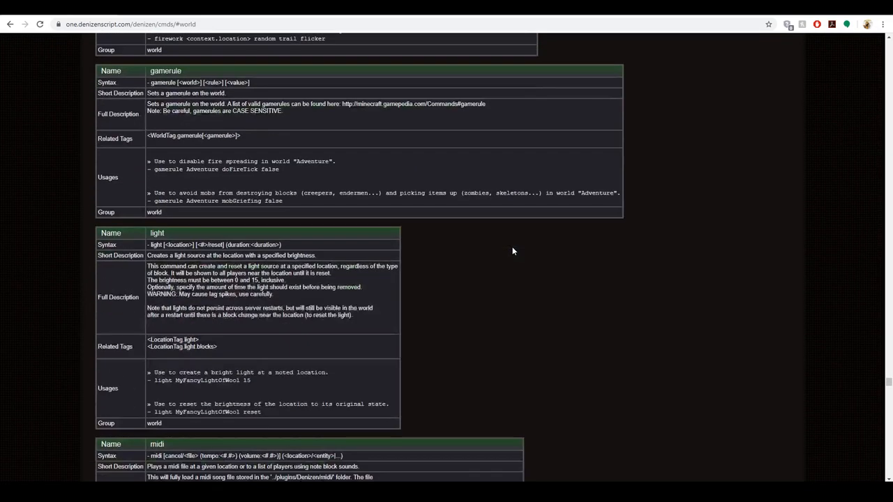
scroll("up", 3)
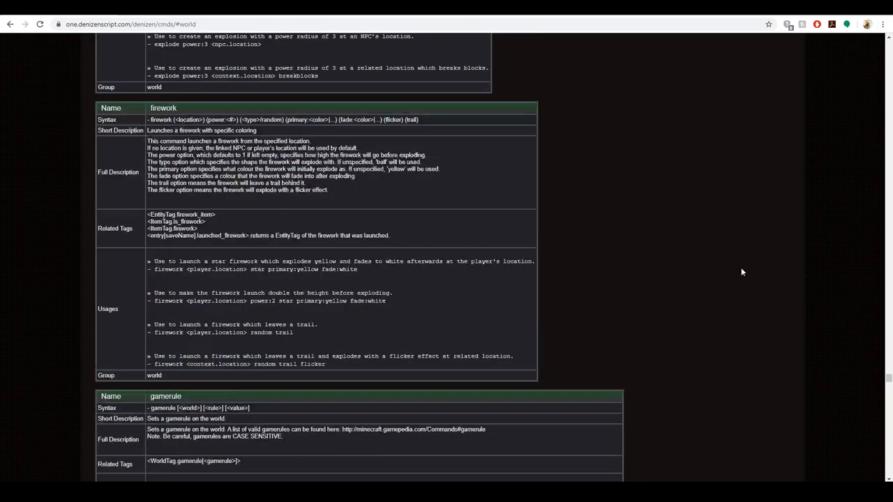
scroll("down", 3)
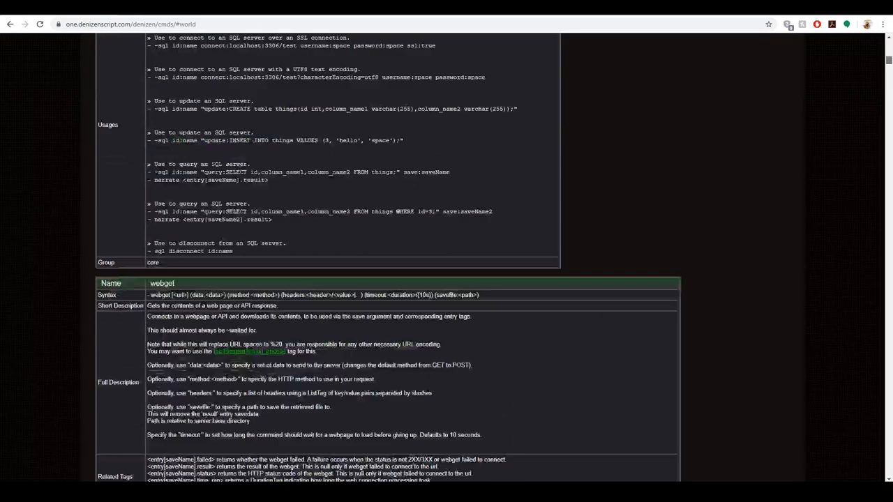
scroll("up", 3)
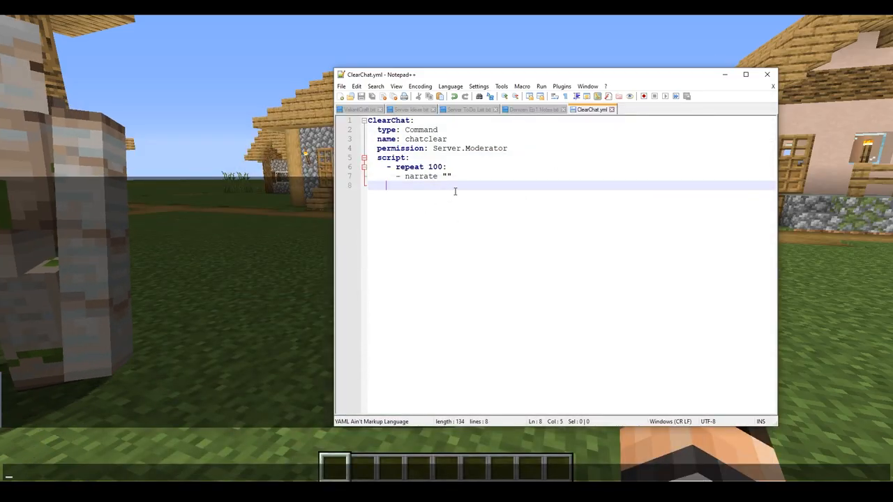
Add - narrate "Test" back at script level after the repeat loop
type("-")
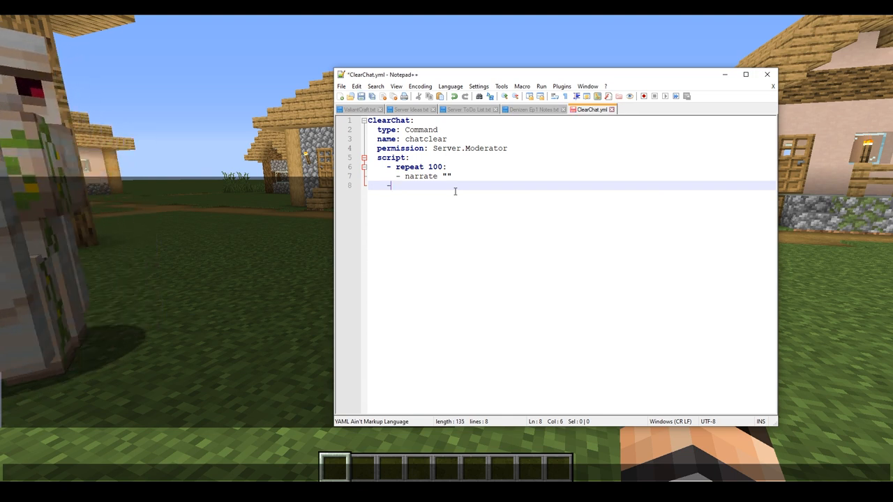
type("- narrate \"")
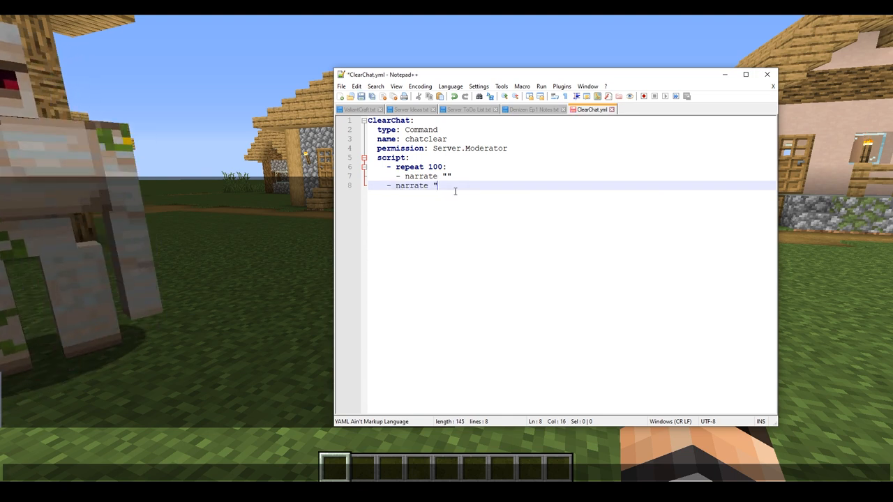
type("Test")
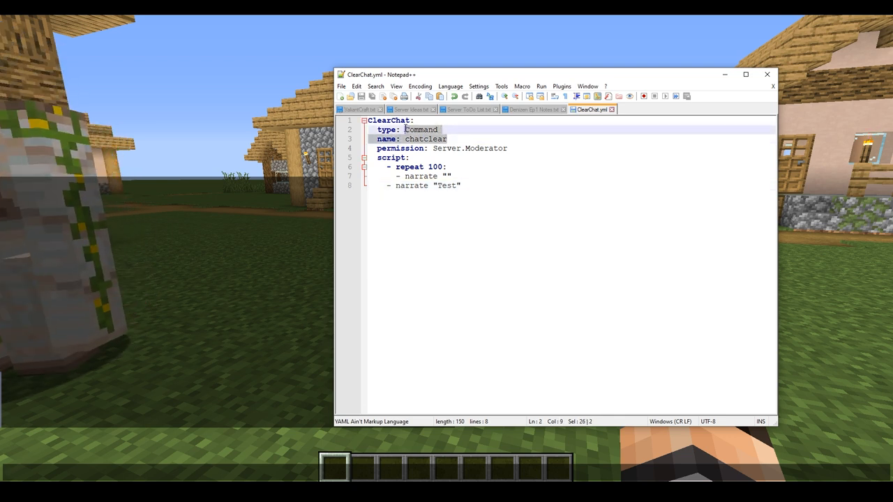
left_click(446, 140)
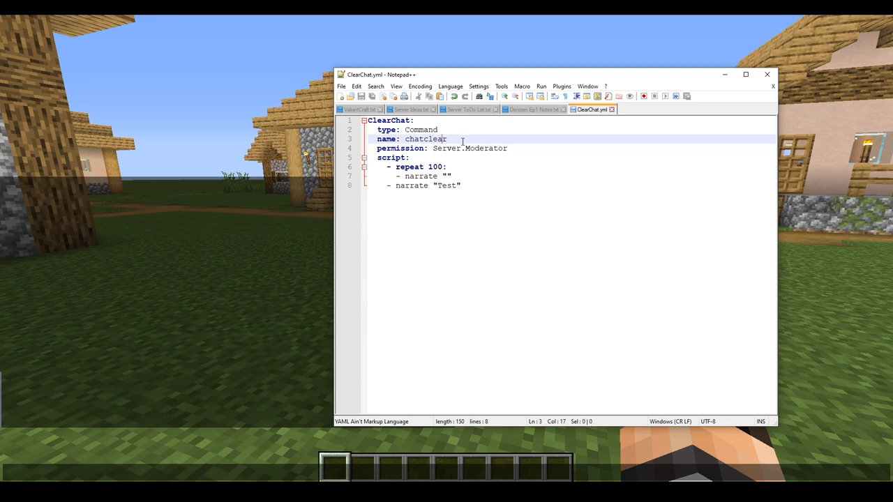
Return to the Minecraft world to try the updated chatclear command
left_click(421, 130)
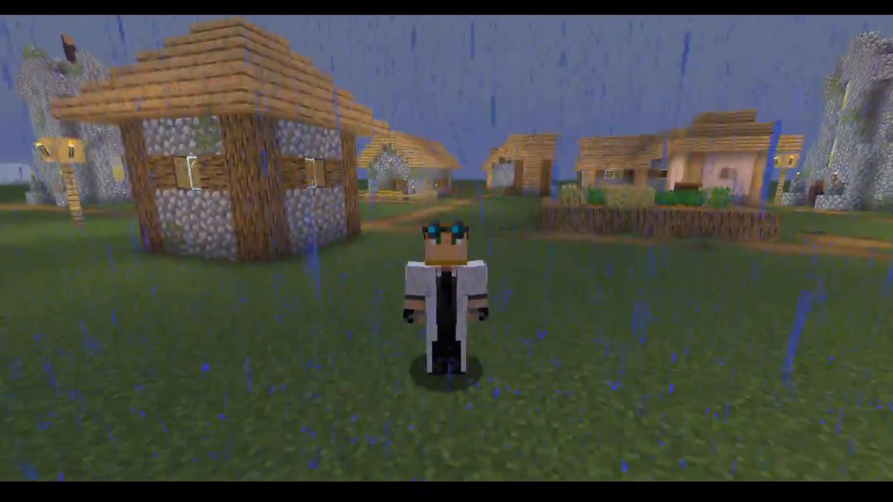
mouse_move(447, 251)
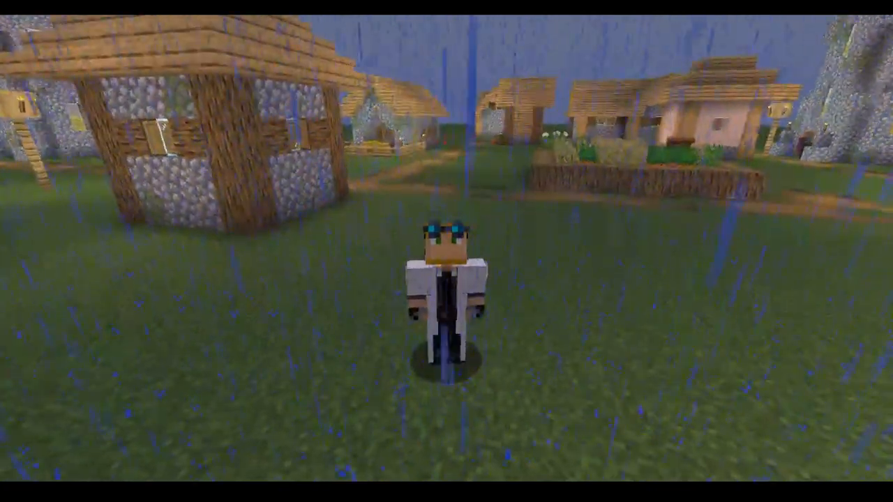